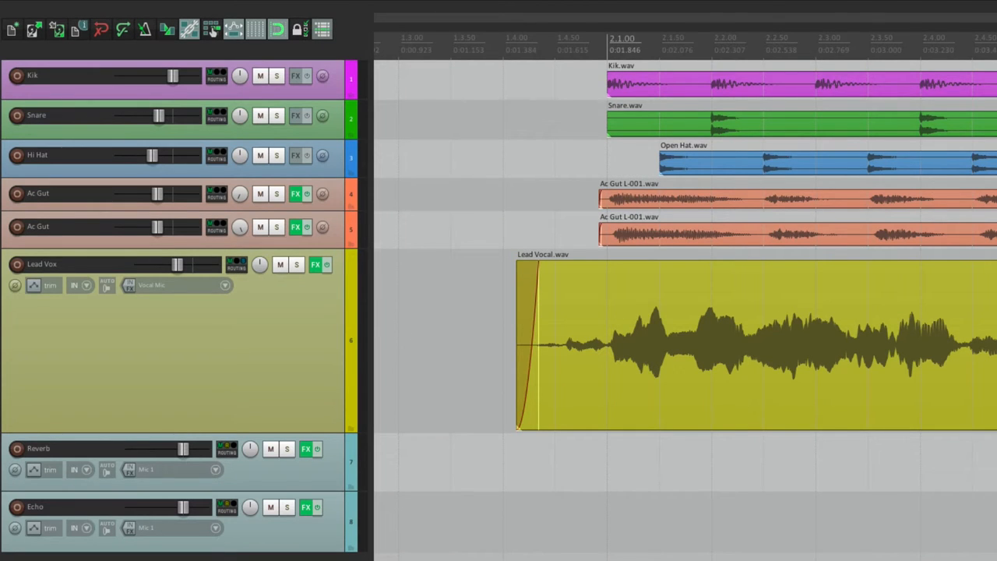
pyautogui.moveTo(475, 294)
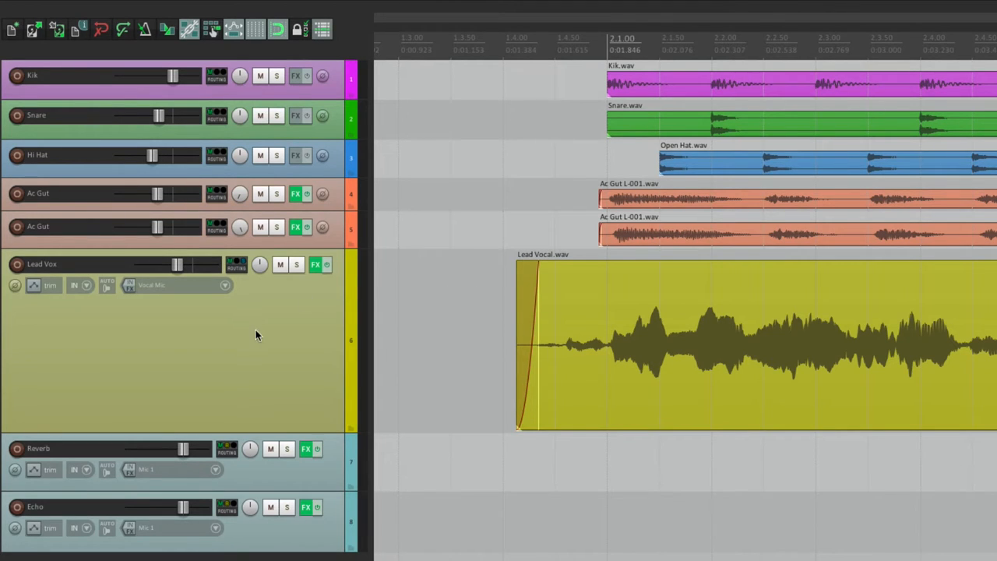
pyautogui.moveTo(226, 290)
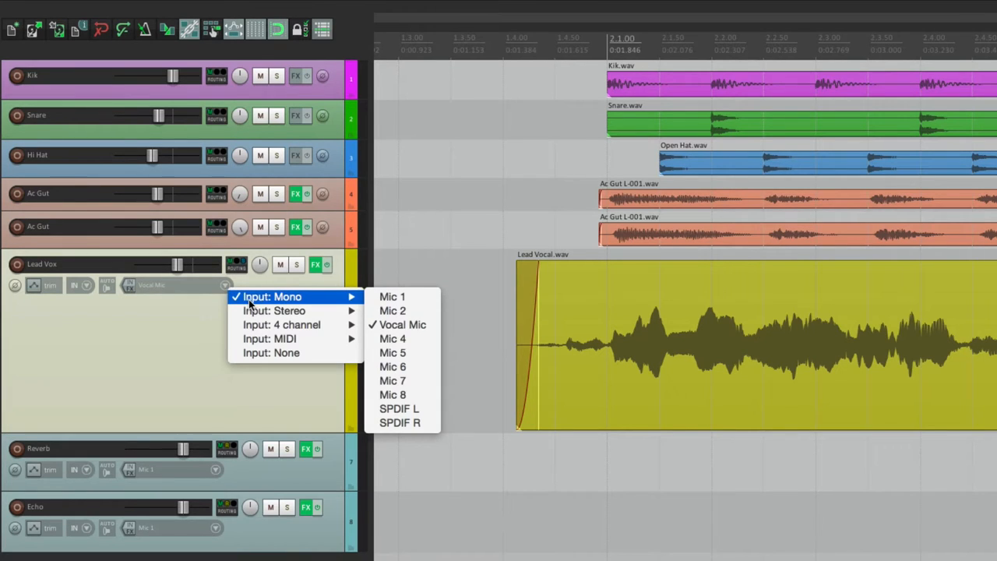
pyautogui.moveTo(108, 294)
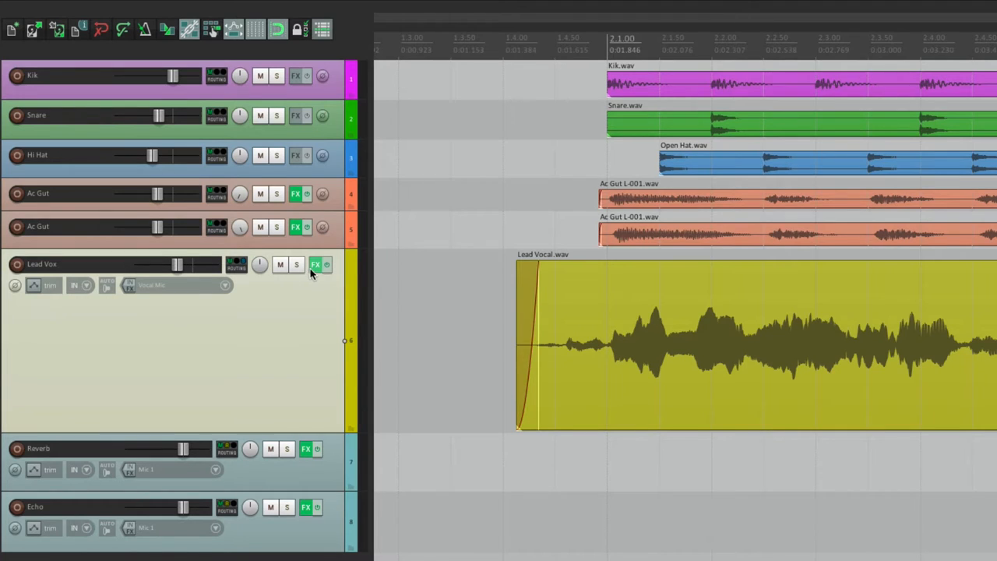
# Review the Lead Vox effect chain (De-Esser, Hi Freq Boost) and its sends and routing.
pyautogui.click(315, 265)
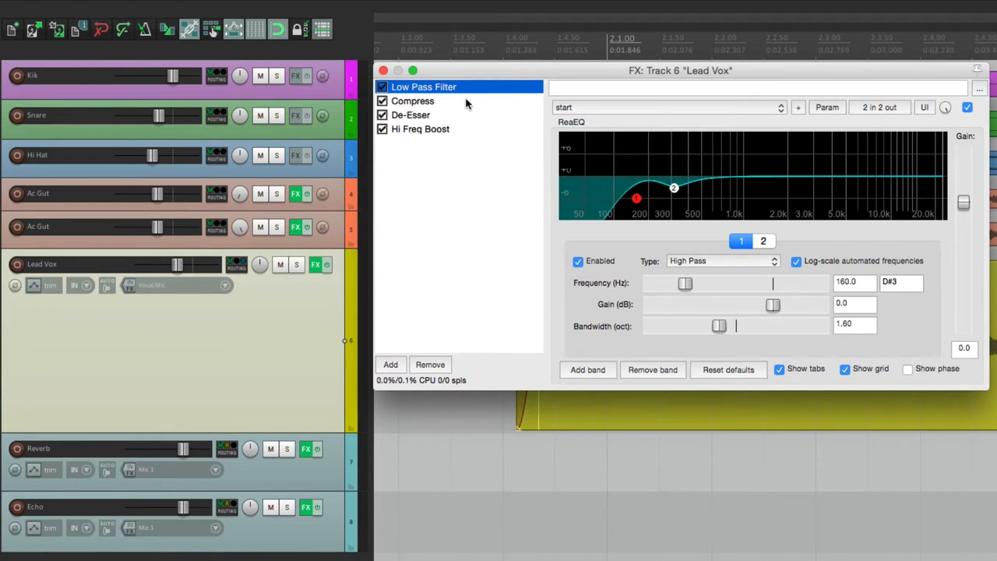
pyautogui.click(410, 115)
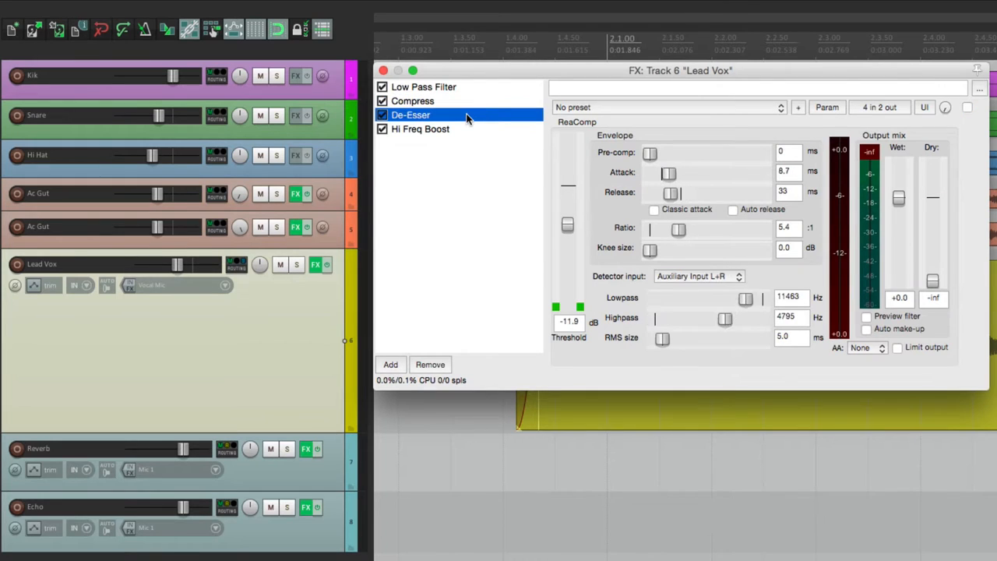
pyautogui.click(420, 129)
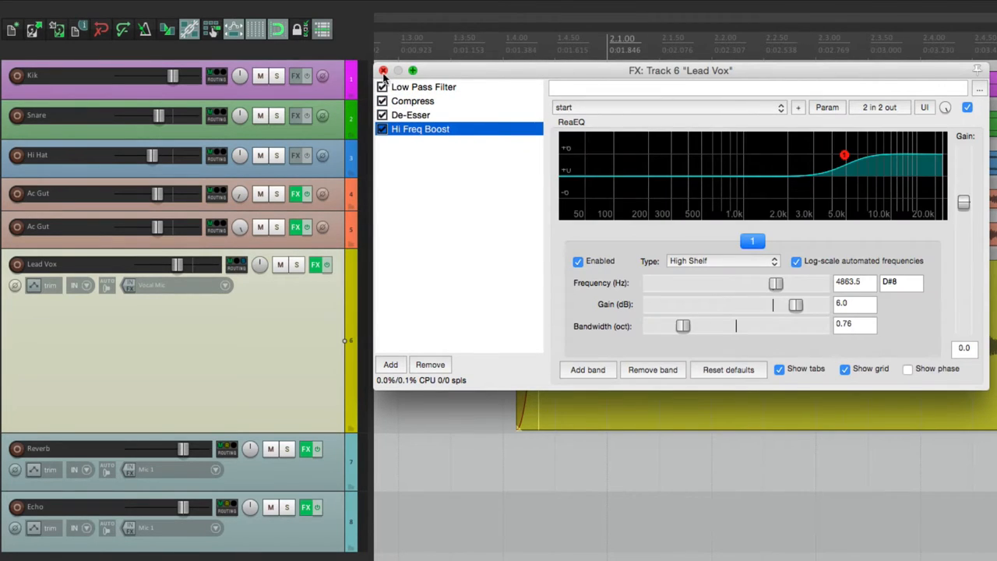
pyautogui.click(382, 70)
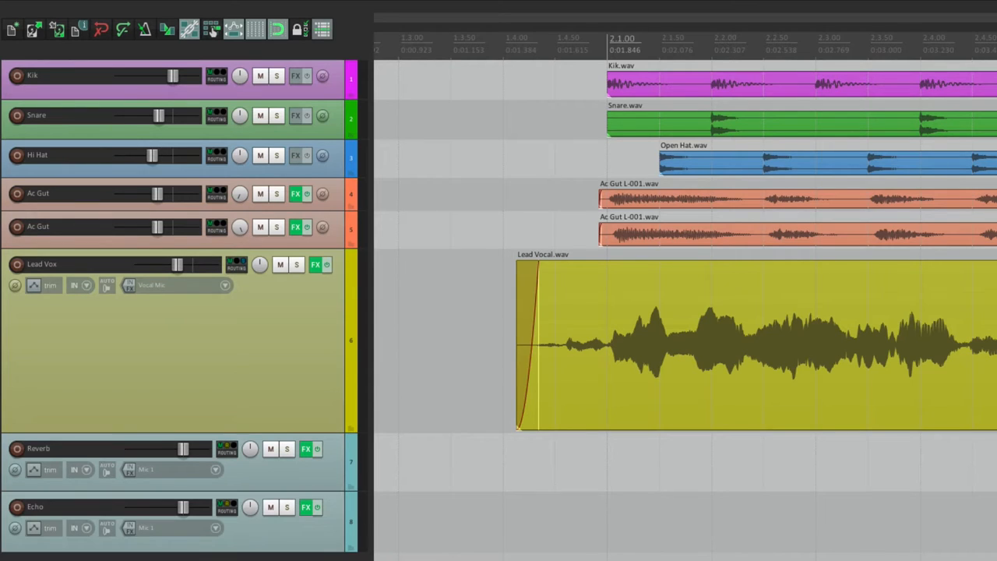
pyautogui.click(237, 263)
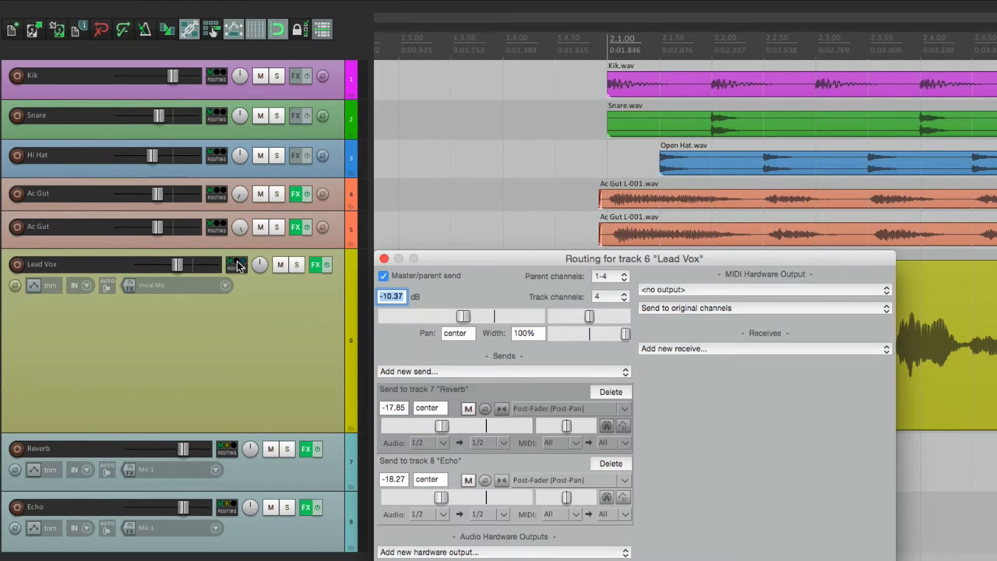
pyautogui.moveTo(512, 479)
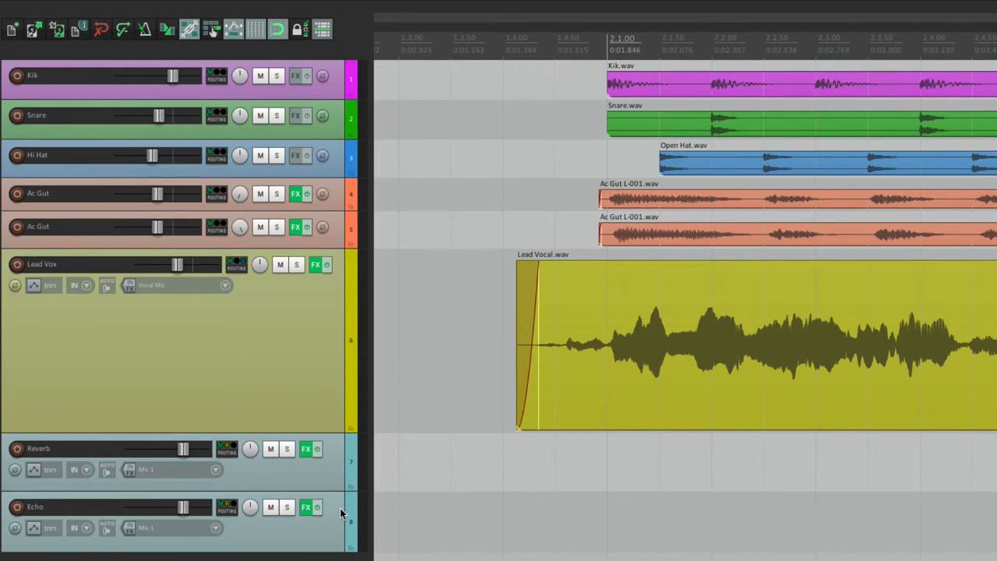
pyautogui.moveTo(343, 513)
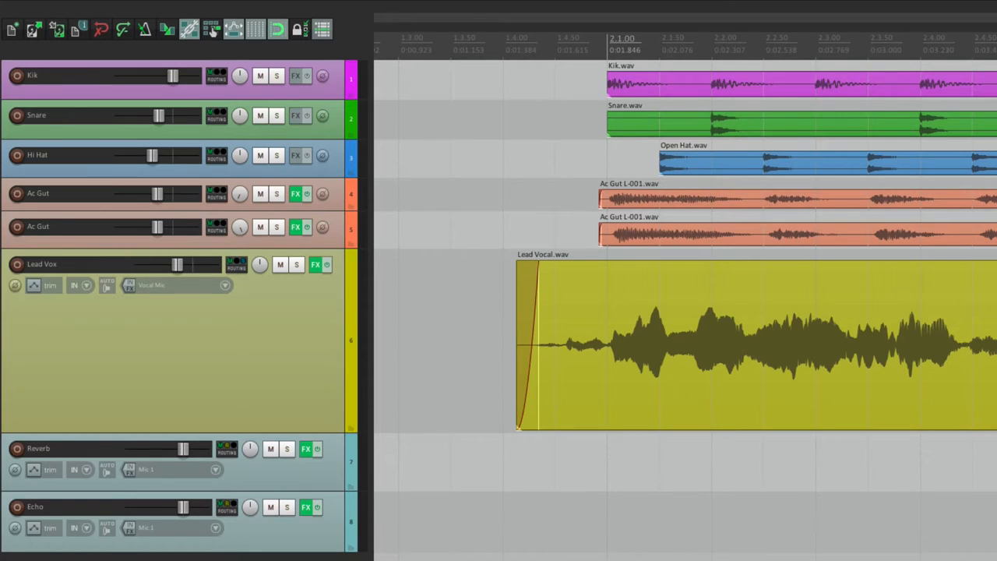
pyautogui.moveTo(330, 380)
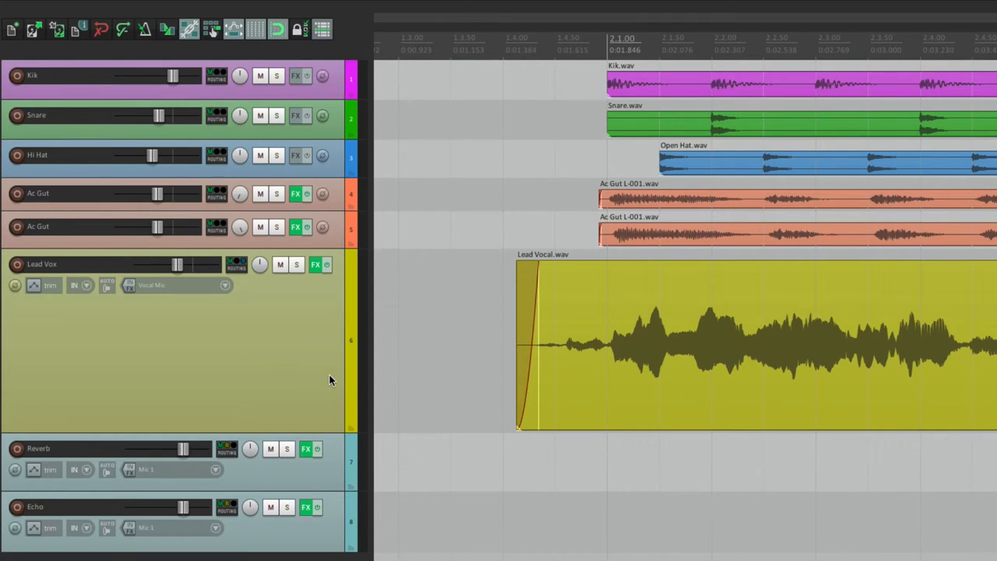
pyautogui.moveTo(327, 379)
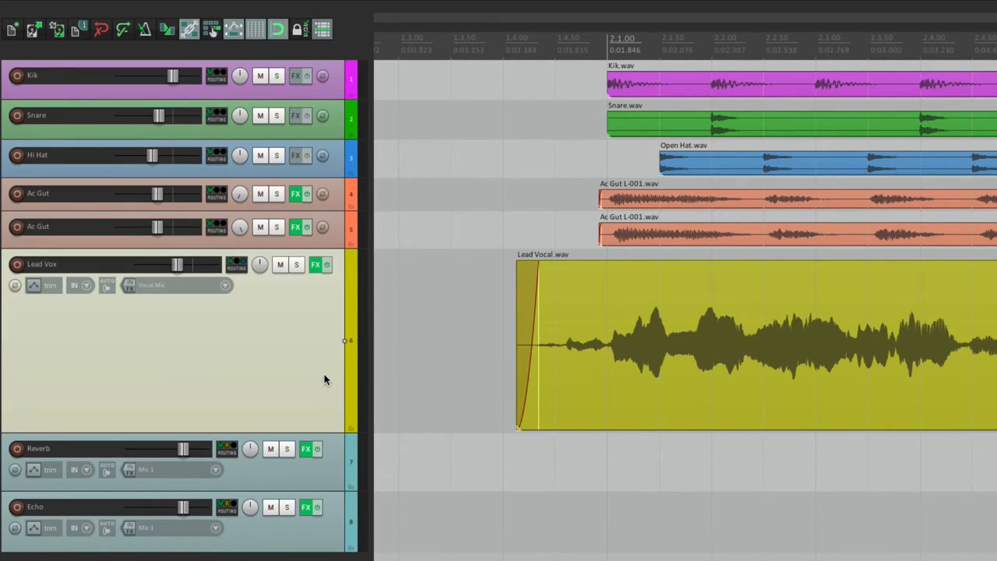
pyautogui.moveTo(338, 510)
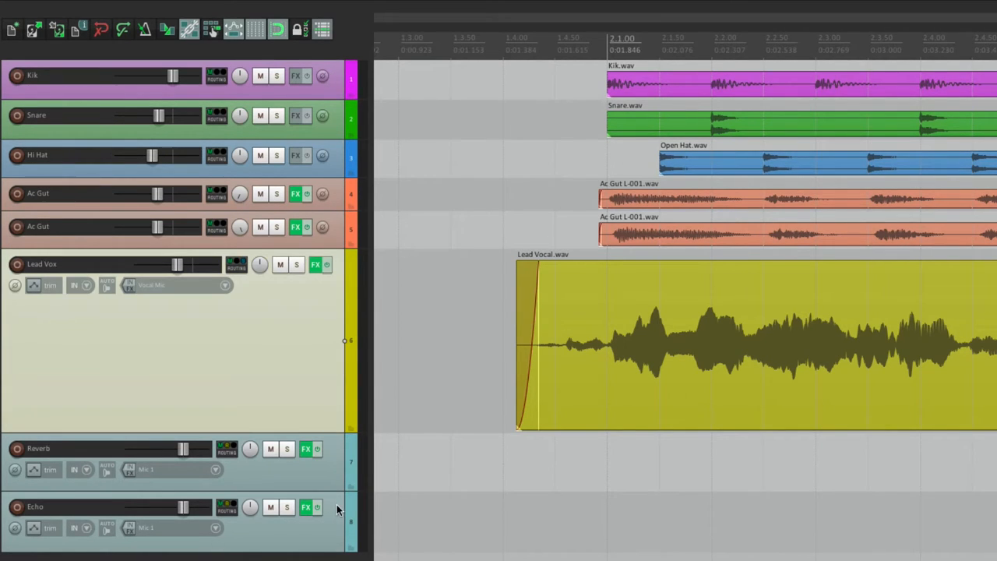
pyautogui.moveTo(327, 372)
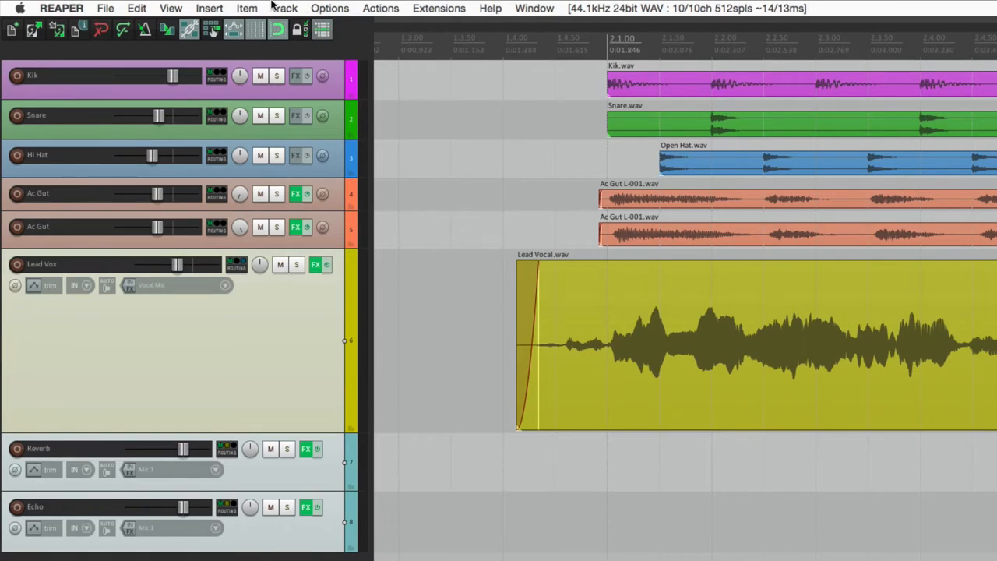
# Save the Lead Vox track as track template 'Great Lead Vocal', excluding items and envelopes.
pyautogui.click(283, 9)
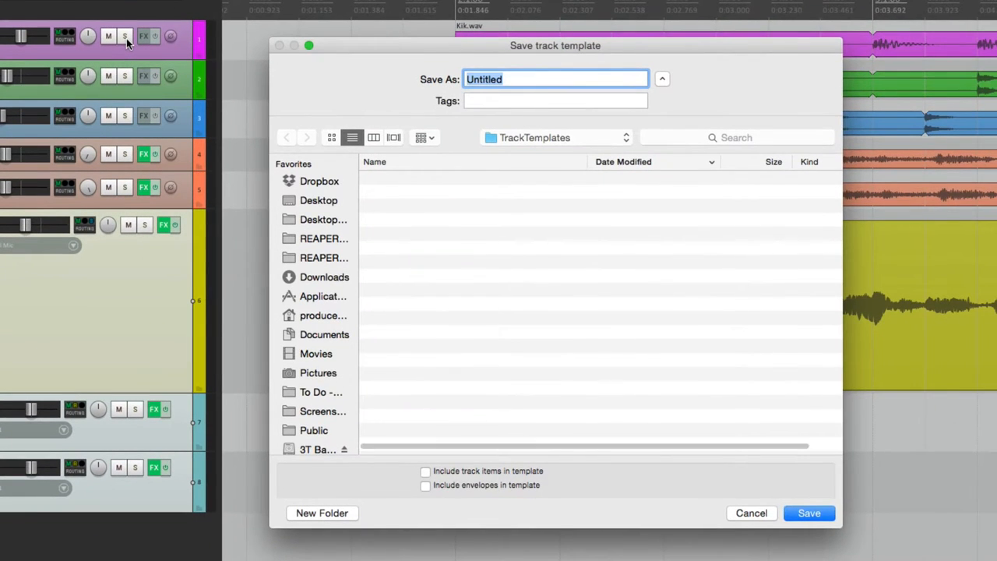
pyautogui.moveTo(296, 86)
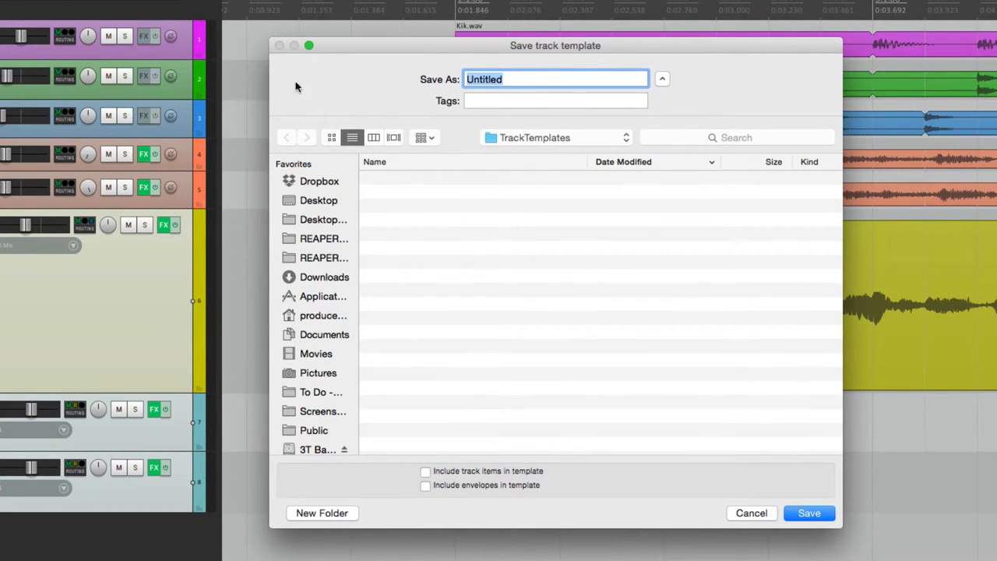
pyautogui.moveTo(477, 144)
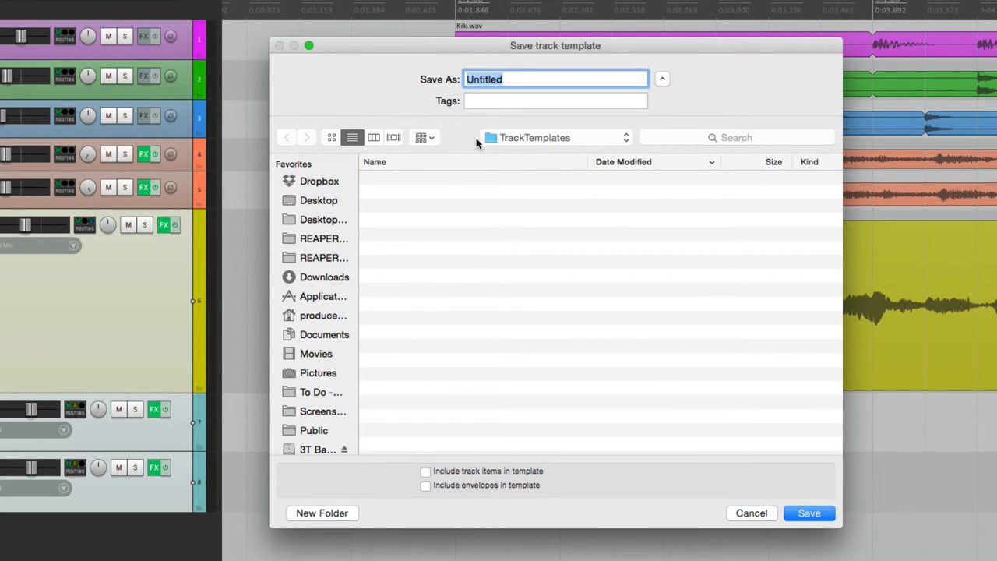
pyautogui.write('G')
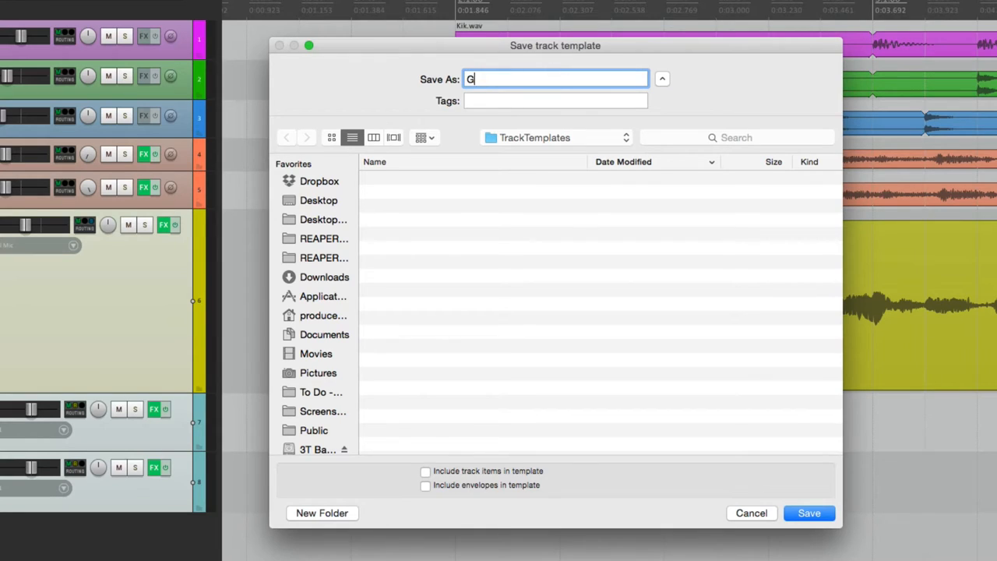
pyautogui.write('reat Lead Vocal')
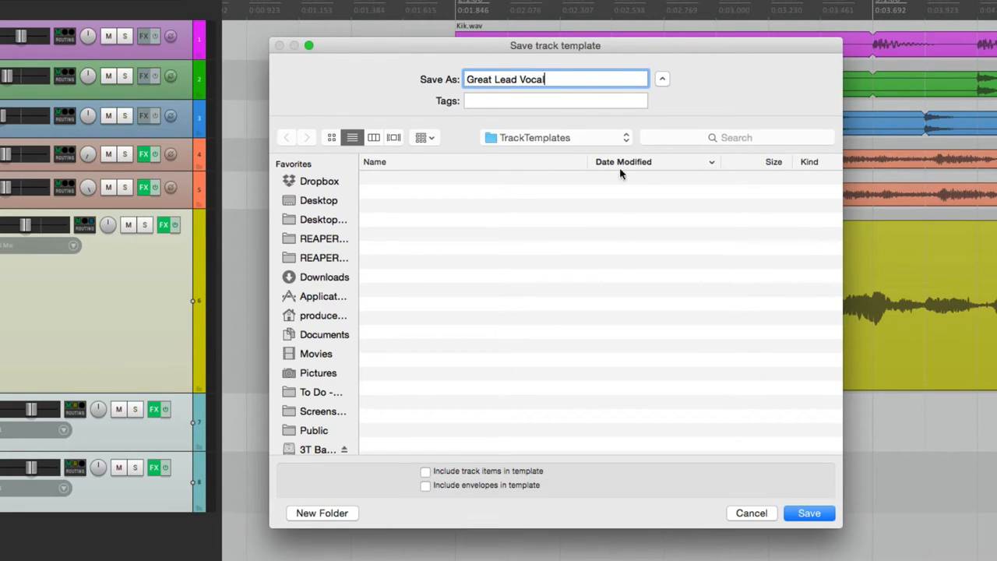
pyautogui.moveTo(561, 489)
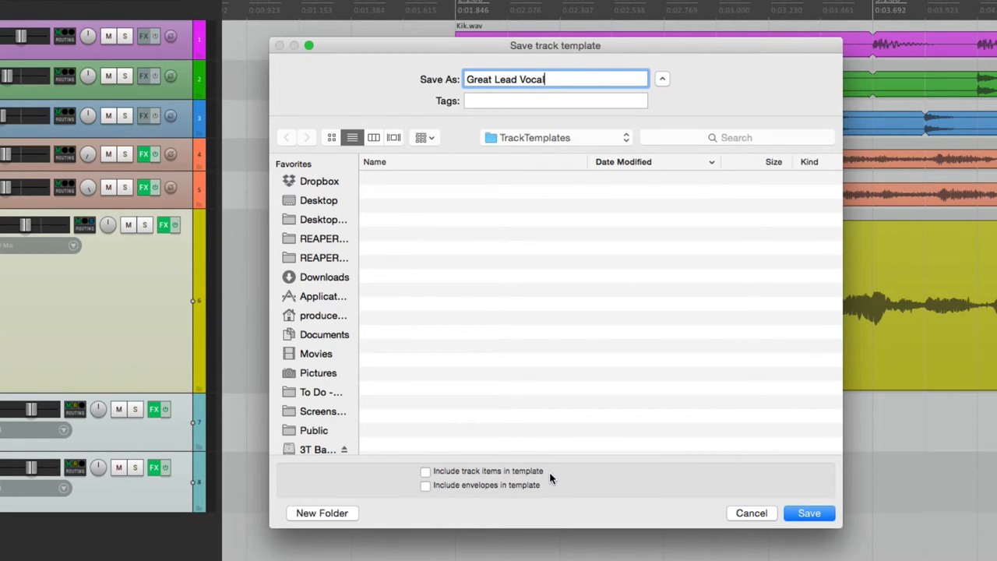
pyautogui.moveTo(551, 492)
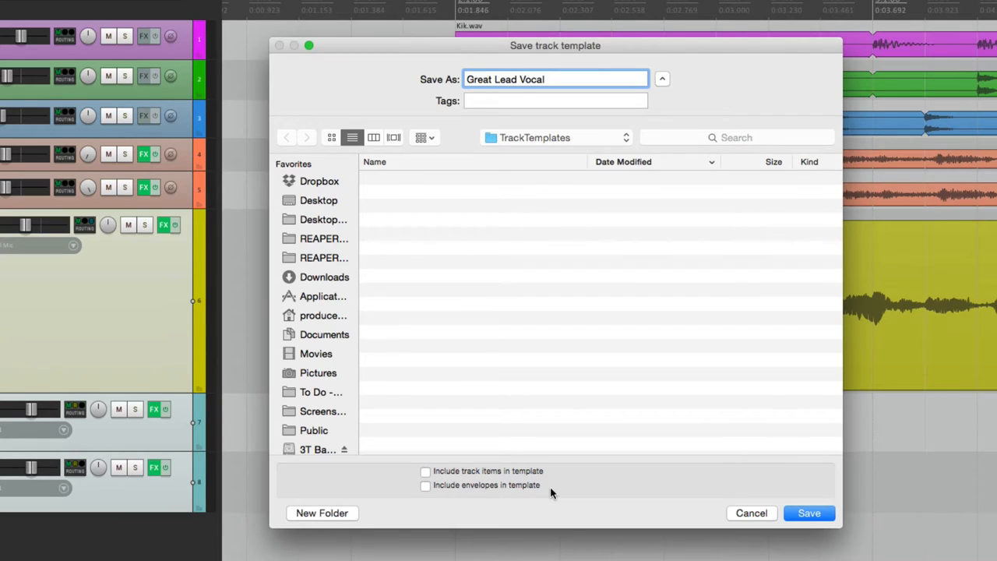
pyautogui.click(545, 78)
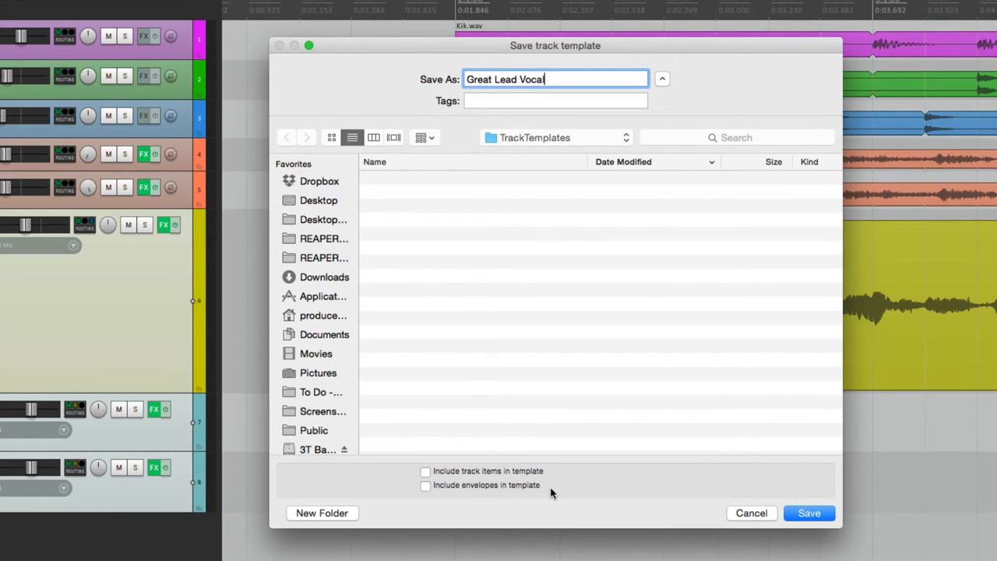
pyautogui.click(808, 513)
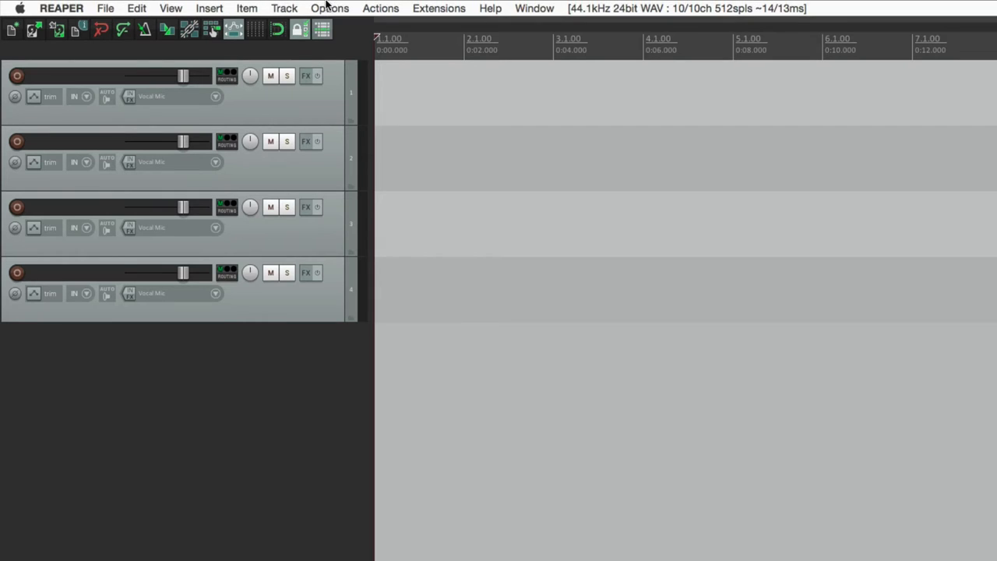
# Insert the Great Lead Vocal template, adding Lead Vox with its Reverb and Echo tracks.
pyautogui.click(284, 8)
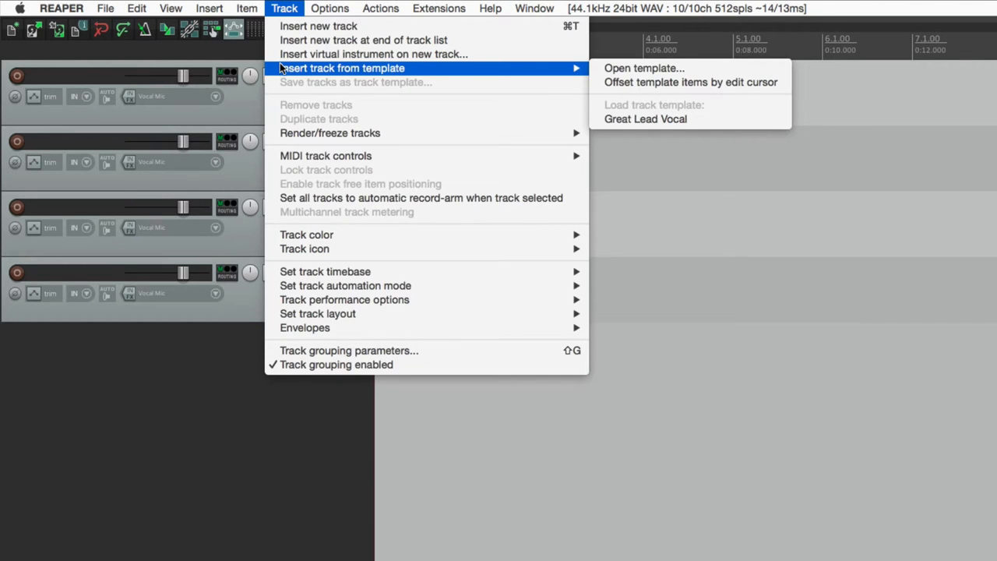
pyautogui.moveTo(645, 118)
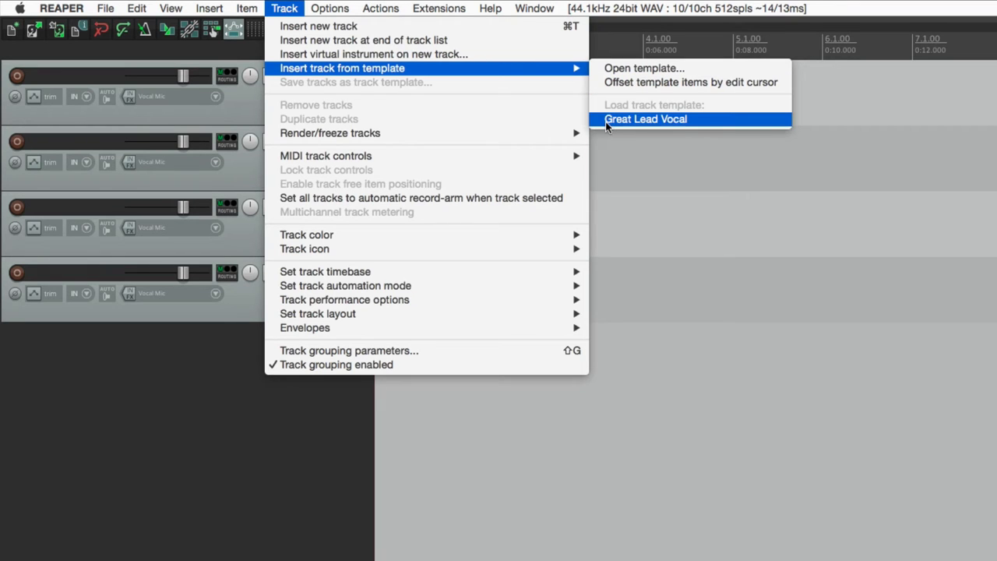
pyautogui.click(644, 119)
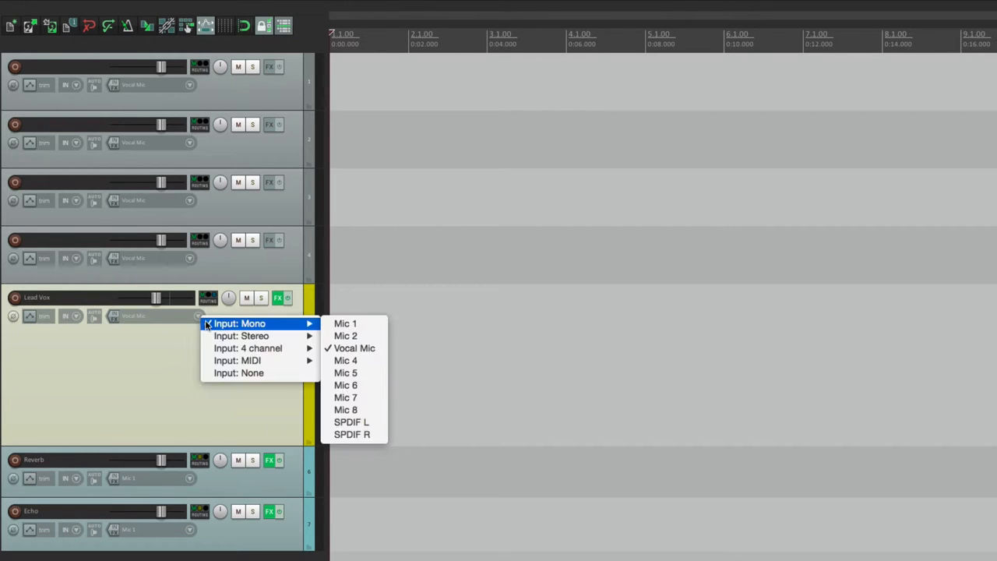
pyautogui.moveTo(122, 356)
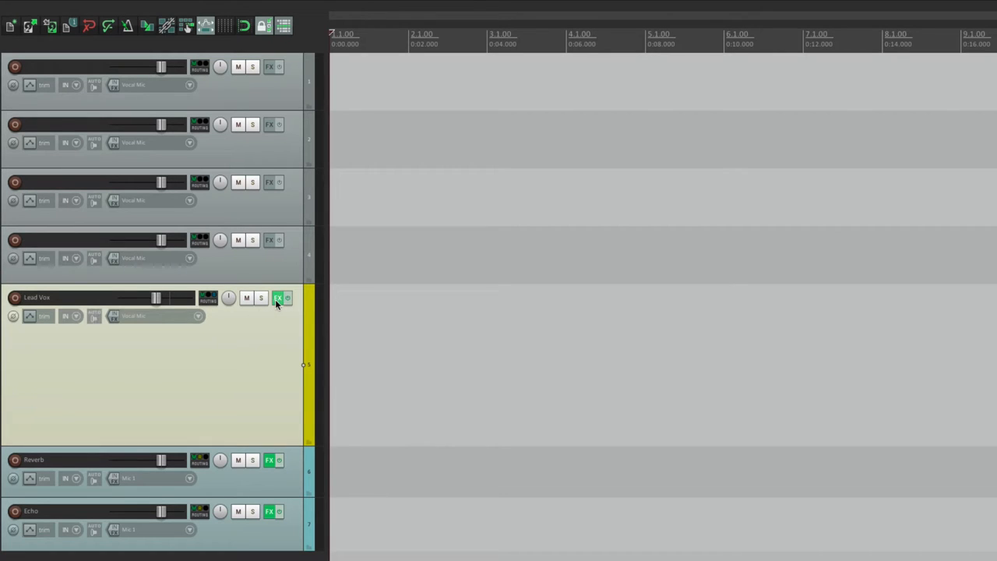
# Check the Lead Vox De-Esser and routing, then view the Echo track's ReaDelay effect.
pyautogui.click(278, 297)
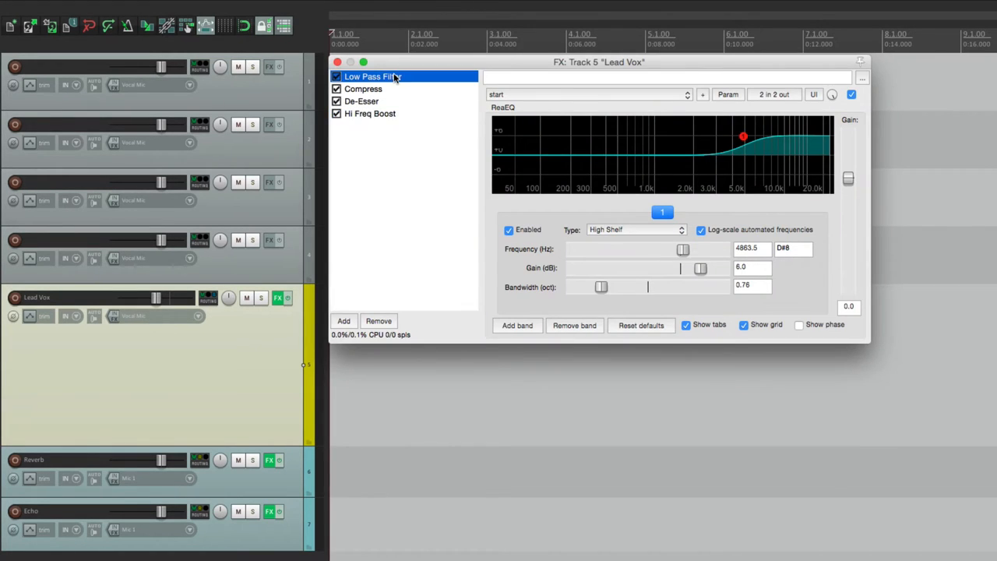
pyautogui.click(361, 101)
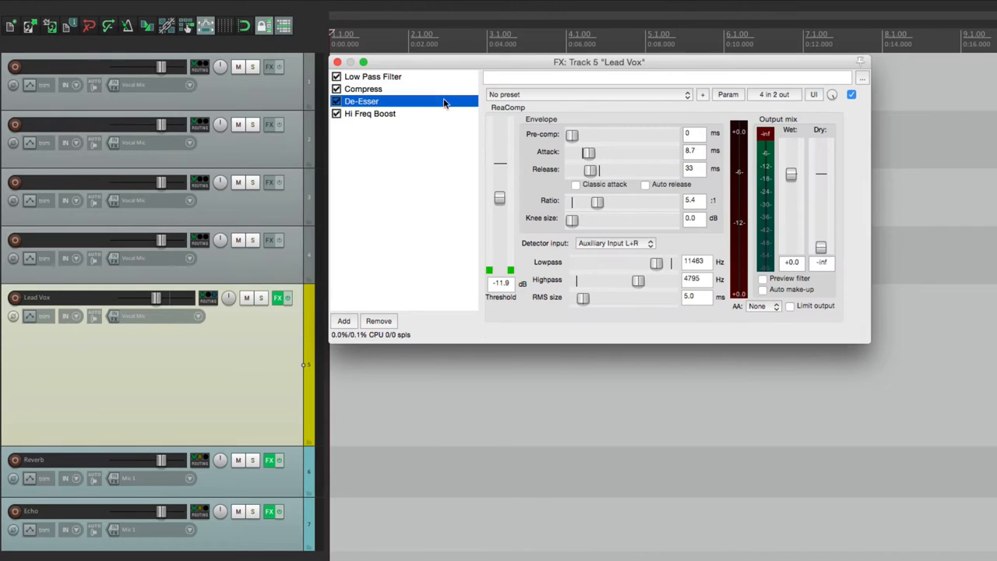
pyautogui.click(369, 113)
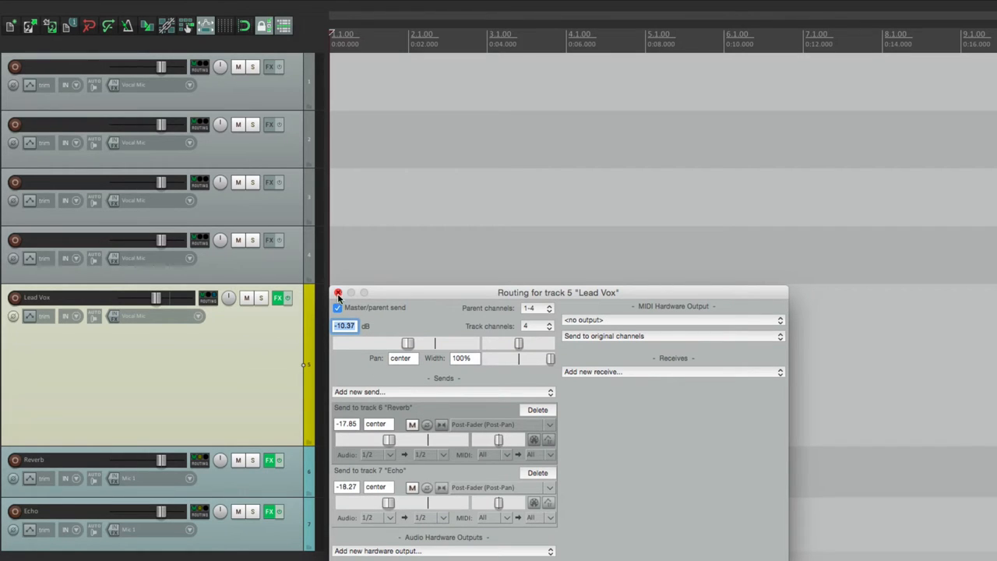
pyautogui.click(337, 292)
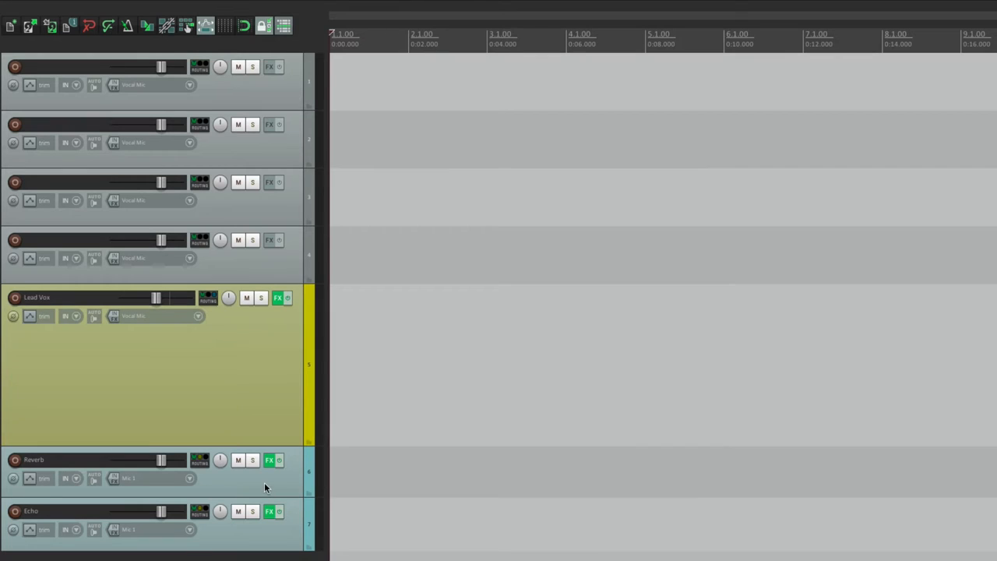
pyautogui.click(269, 459)
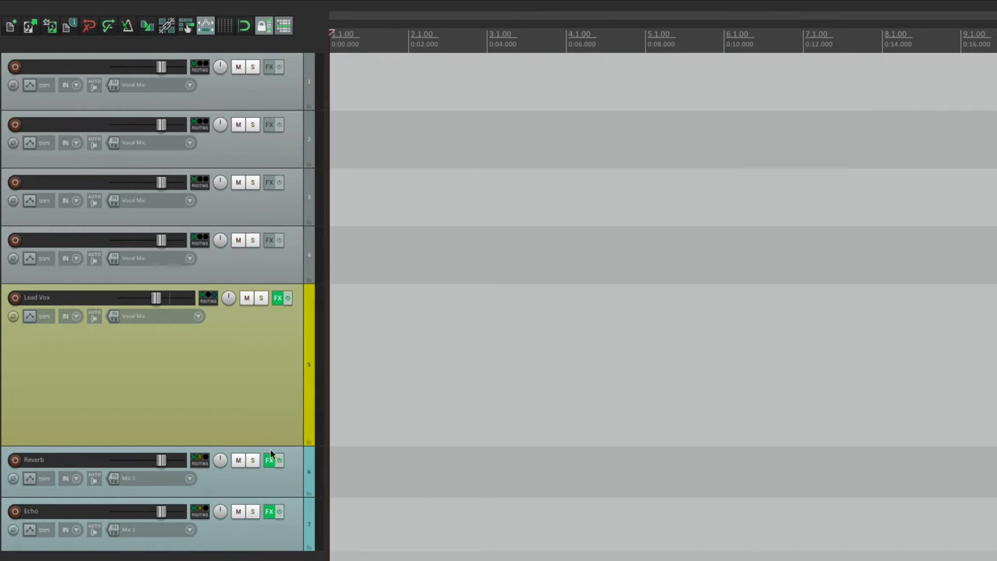
pyautogui.click(269, 511)
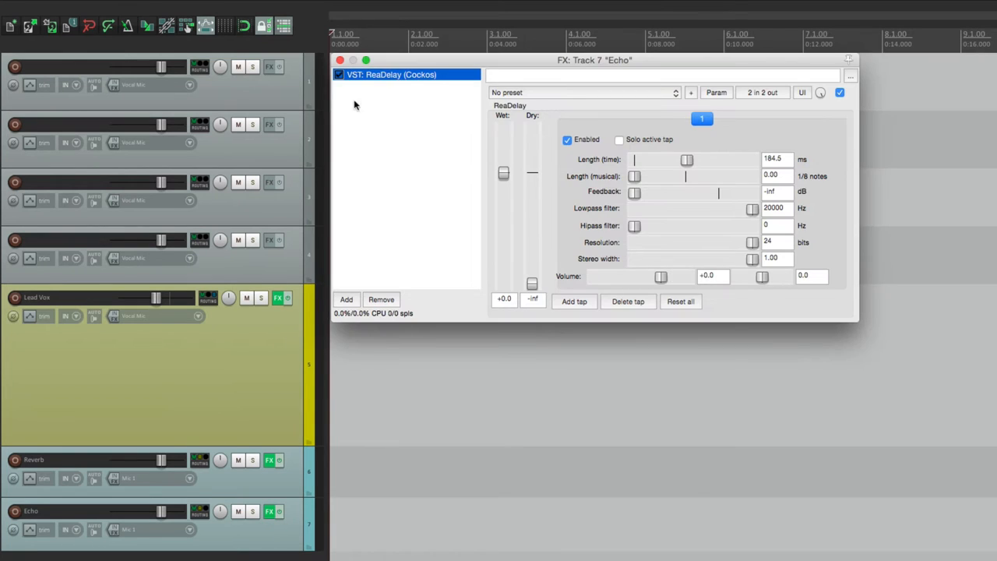
pyautogui.click(339, 60)
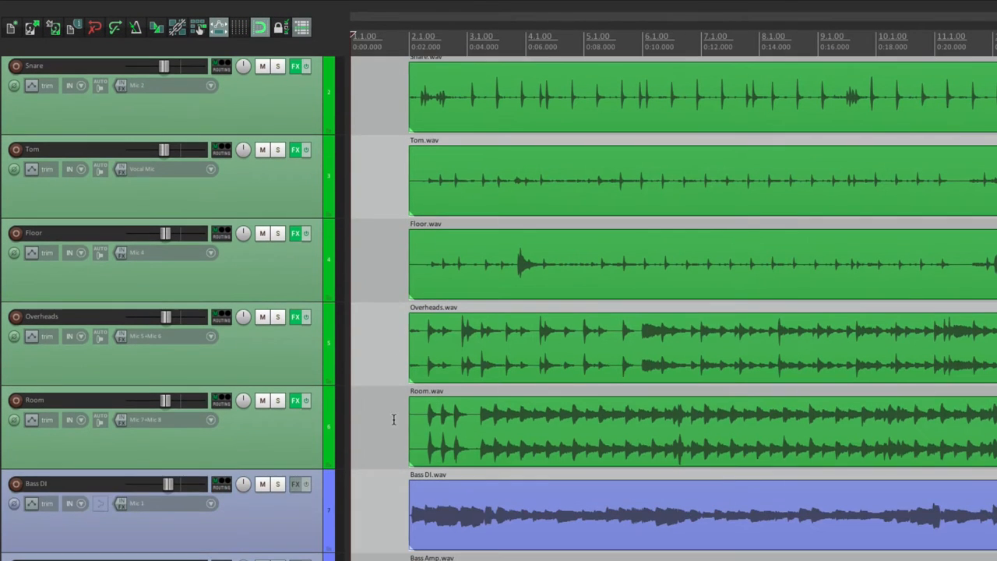
# Scroll through the band project's tracks, from the drums down to bass and guitars.
pyautogui.scroll(-3)
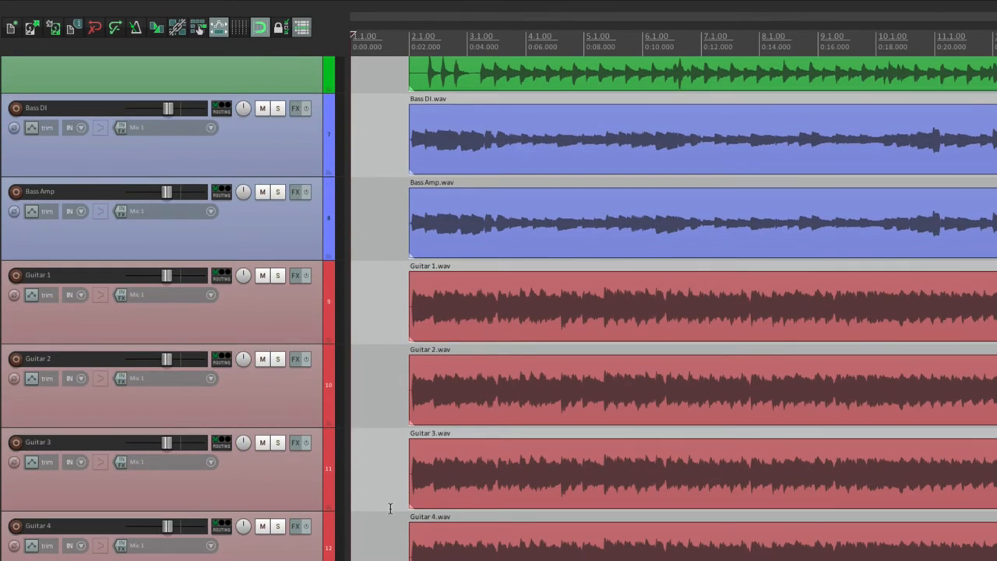
pyautogui.scroll(-3)
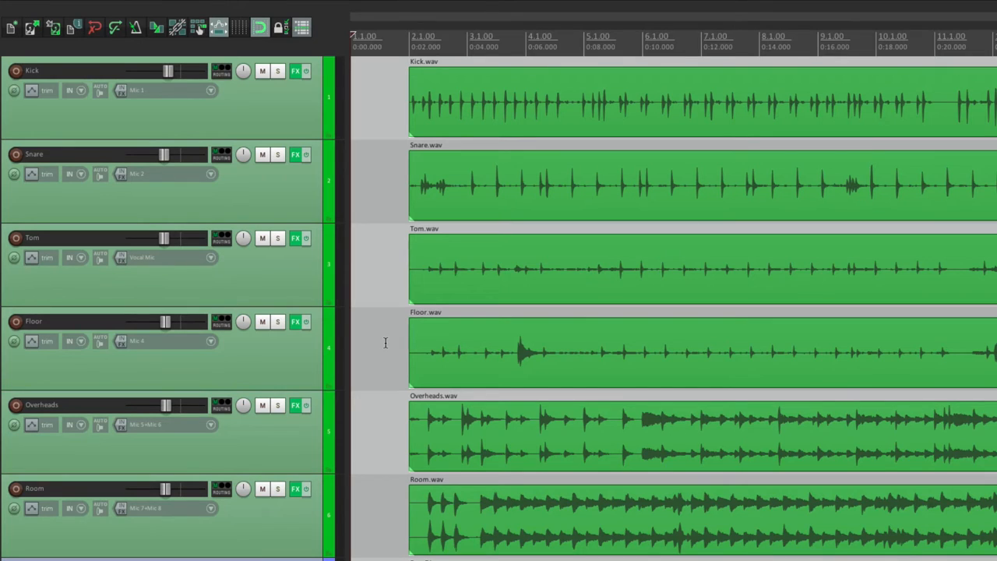
pyautogui.moveTo(288, 148)
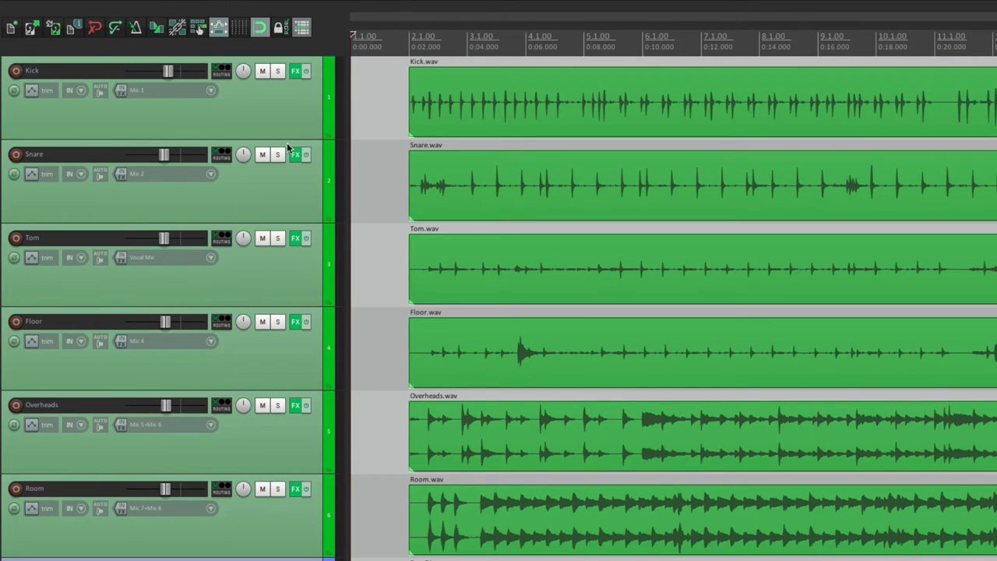
pyautogui.moveTo(303, 385)
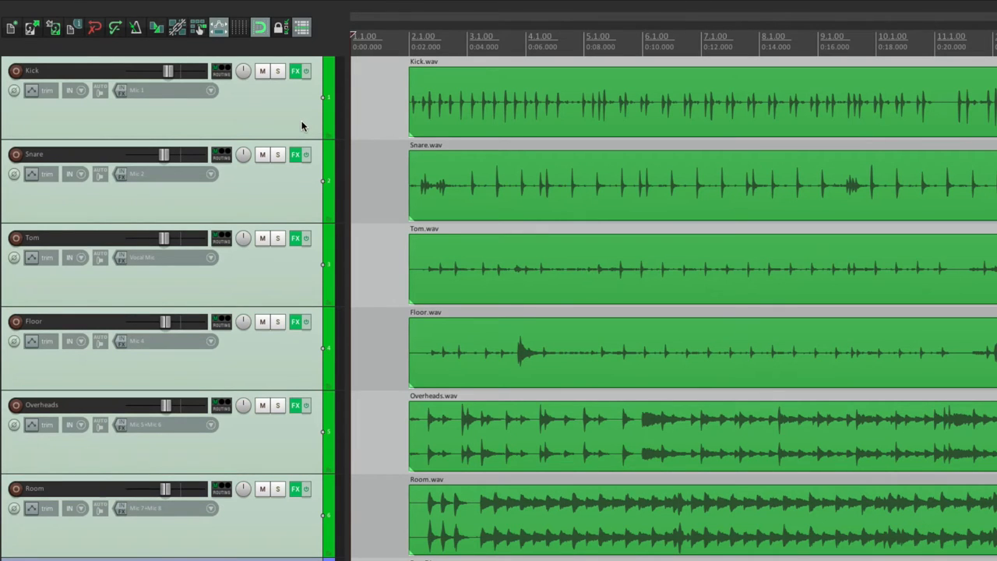
# Save the six selected drum tracks as the 'Live Drums' track template.
pyautogui.rightClick(303, 126)
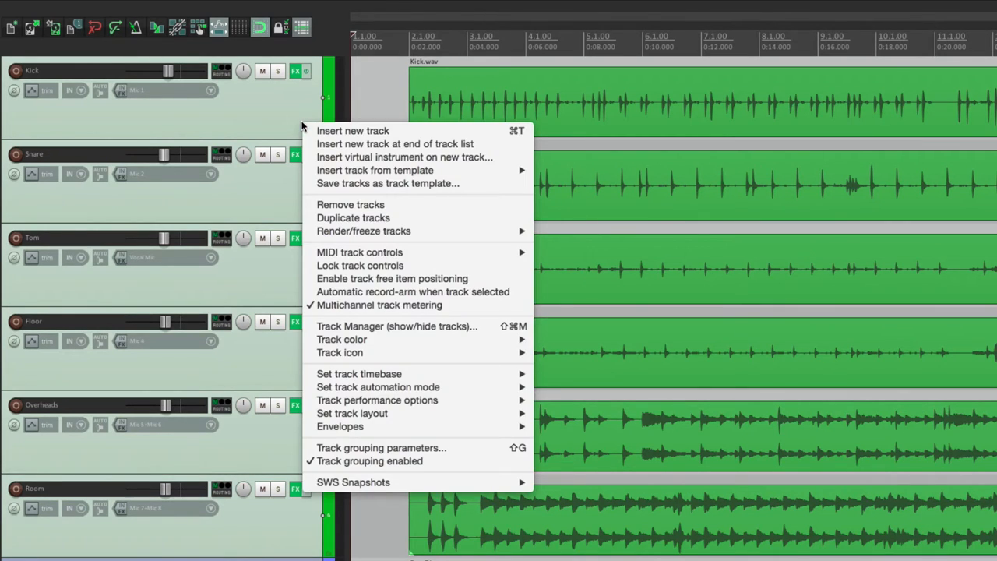
pyautogui.moveTo(387, 183)
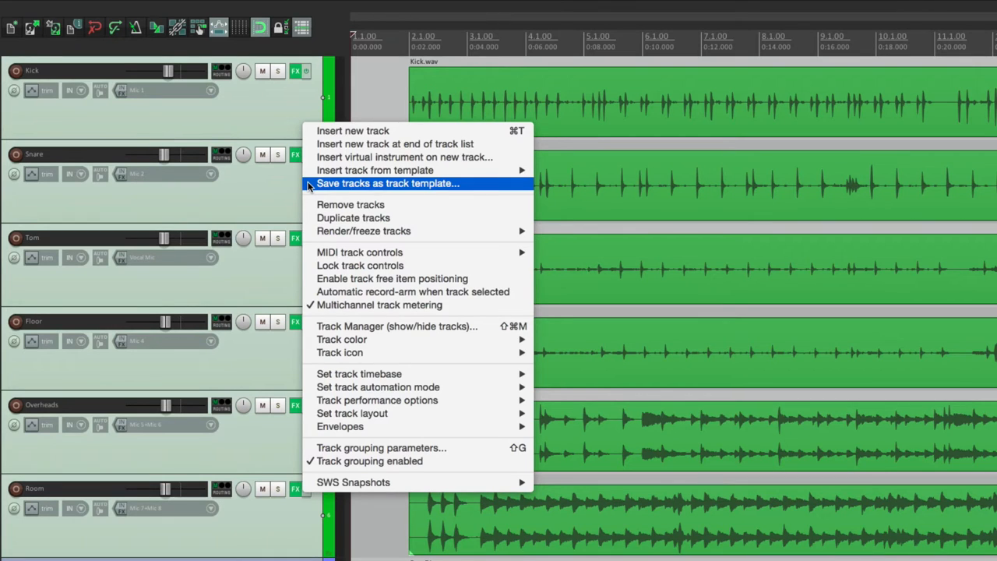
pyautogui.click(387, 183)
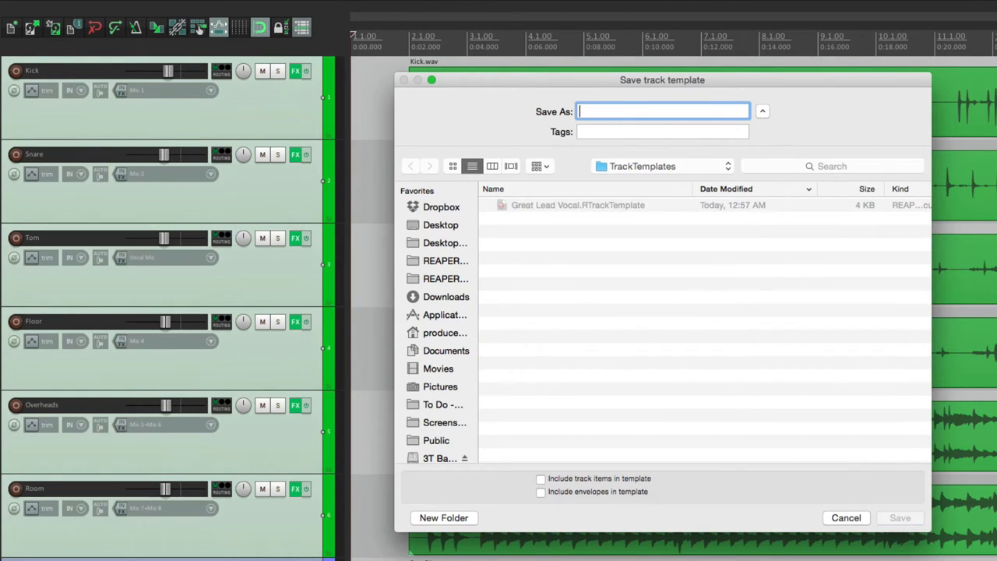
pyautogui.write('Live Drums')
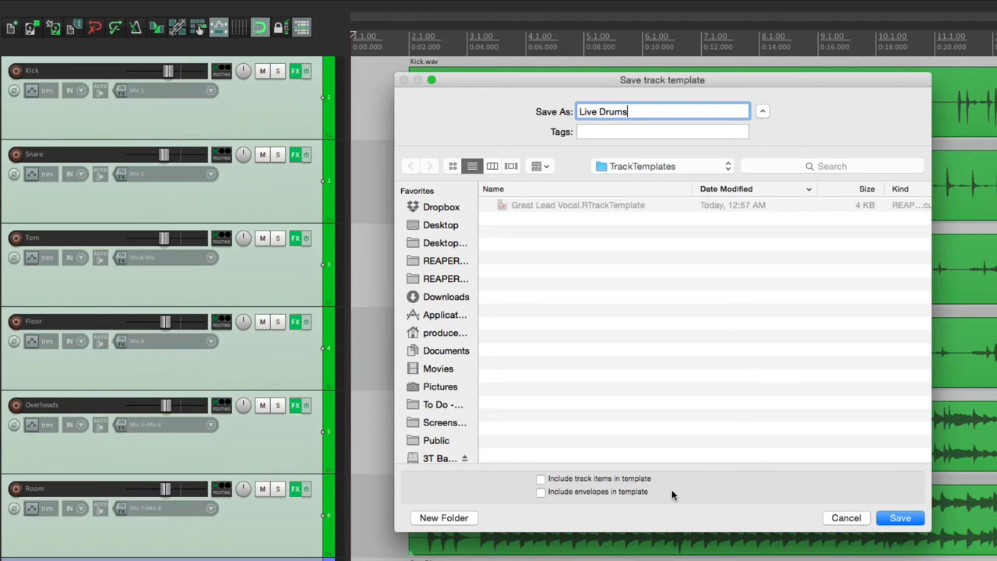
pyautogui.click(899, 518)
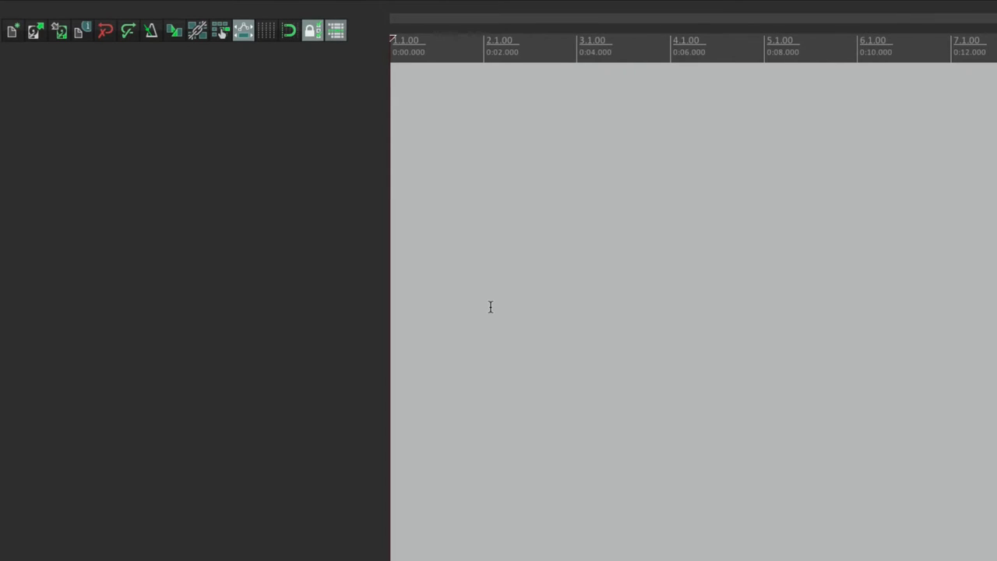
pyautogui.moveTo(280, 140)
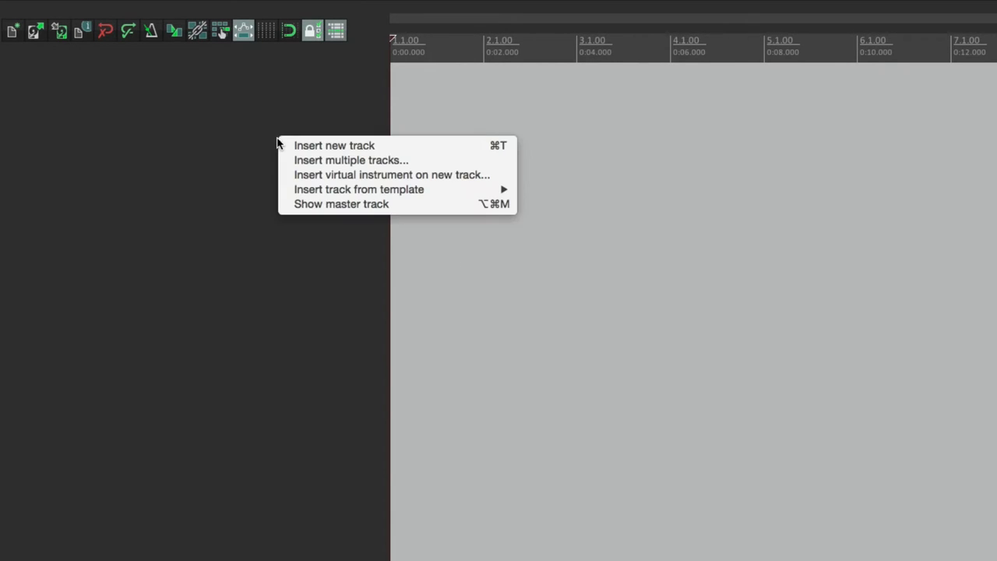
pyautogui.moveTo(358, 190)
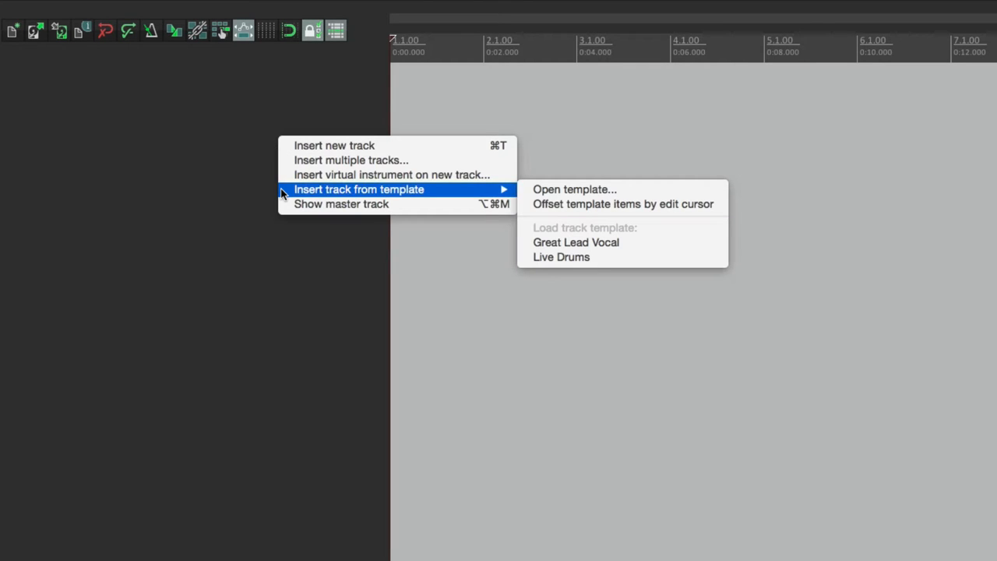
pyautogui.moveTo(560, 257)
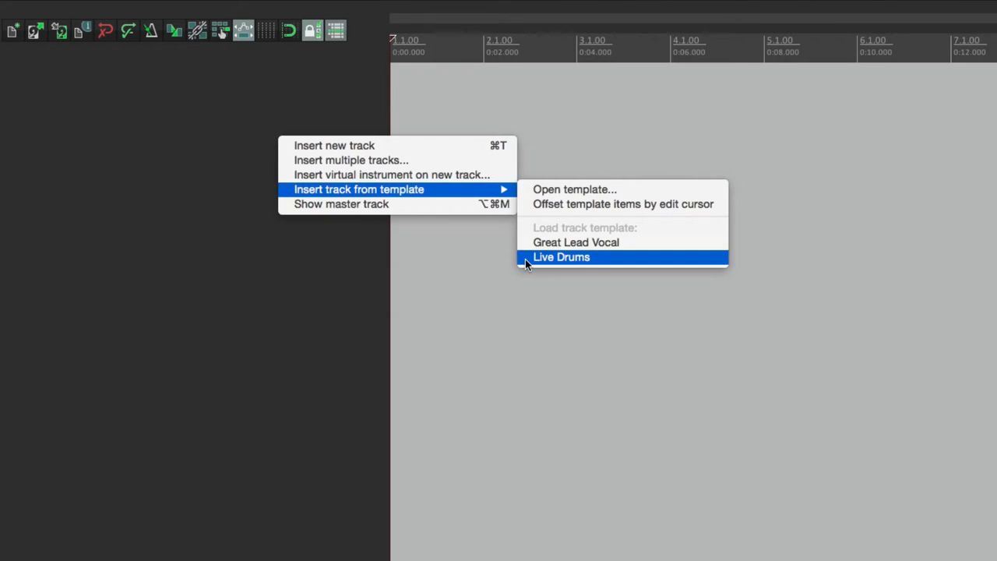
# Insert the Live Drums template tracks, Kick through Room, into the empty project.
pyautogui.click(561, 257)
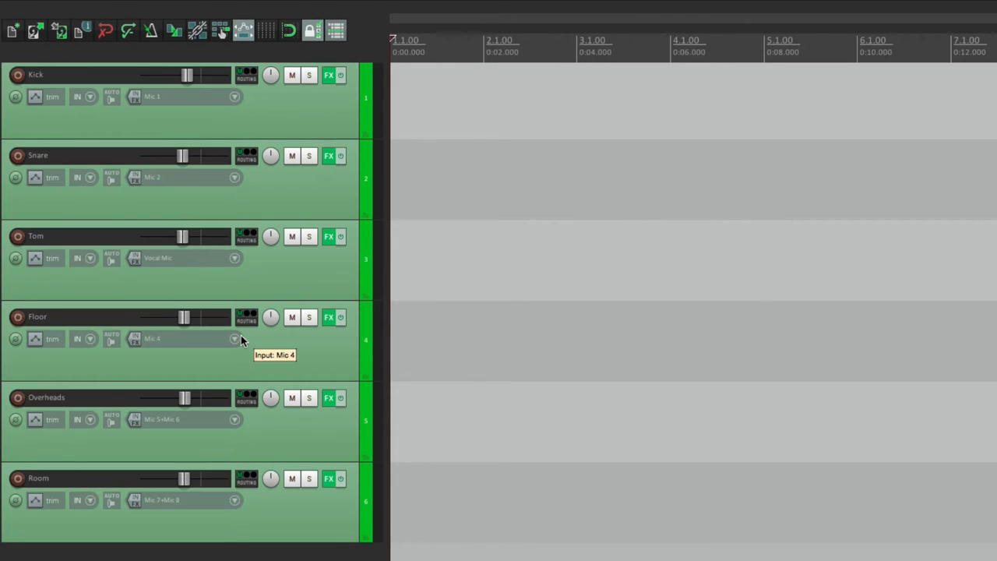
pyautogui.moveTo(326, 95)
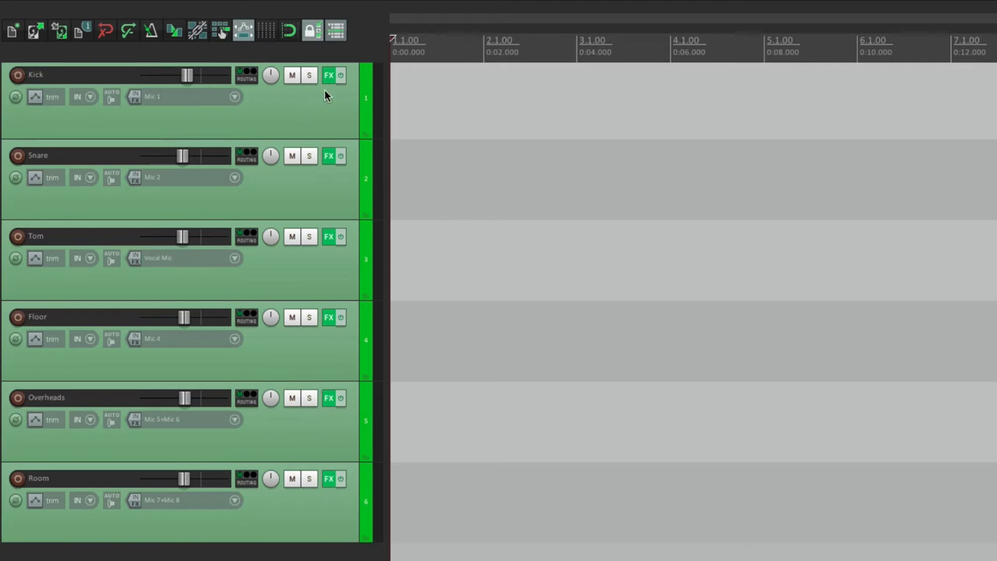
pyautogui.moveTo(333, 309)
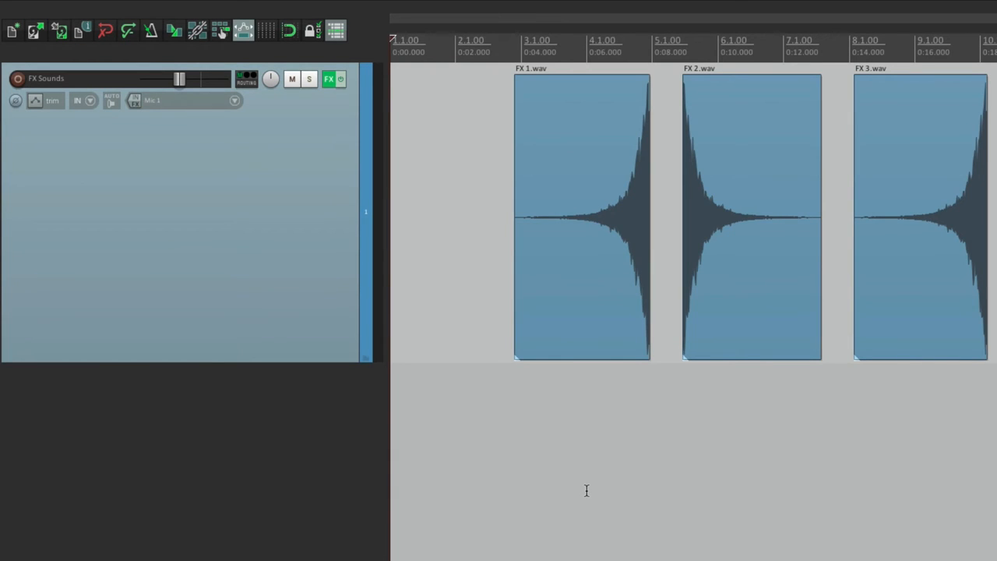
pyautogui.moveTo(565, 236)
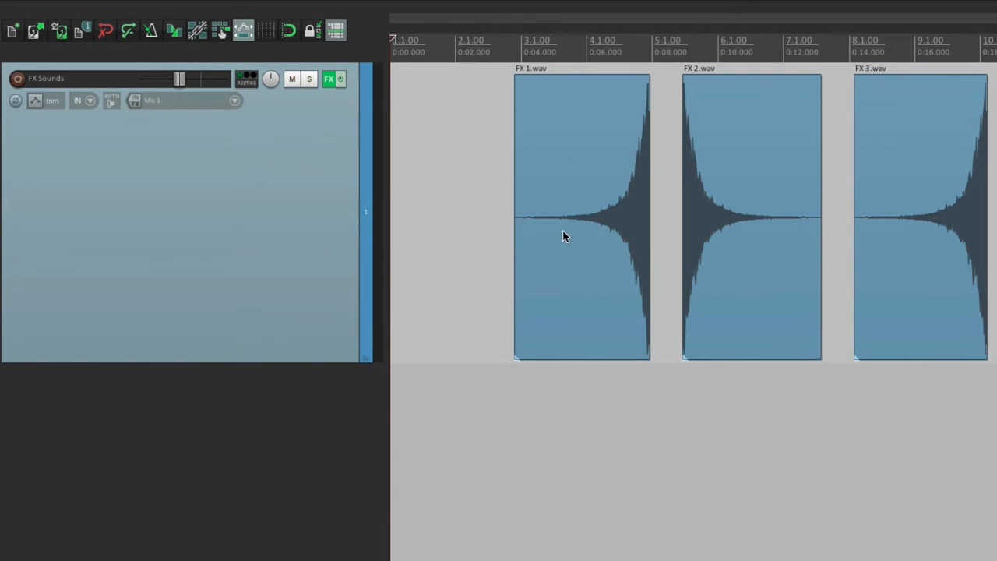
pyautogui.moveTo(716, 251)
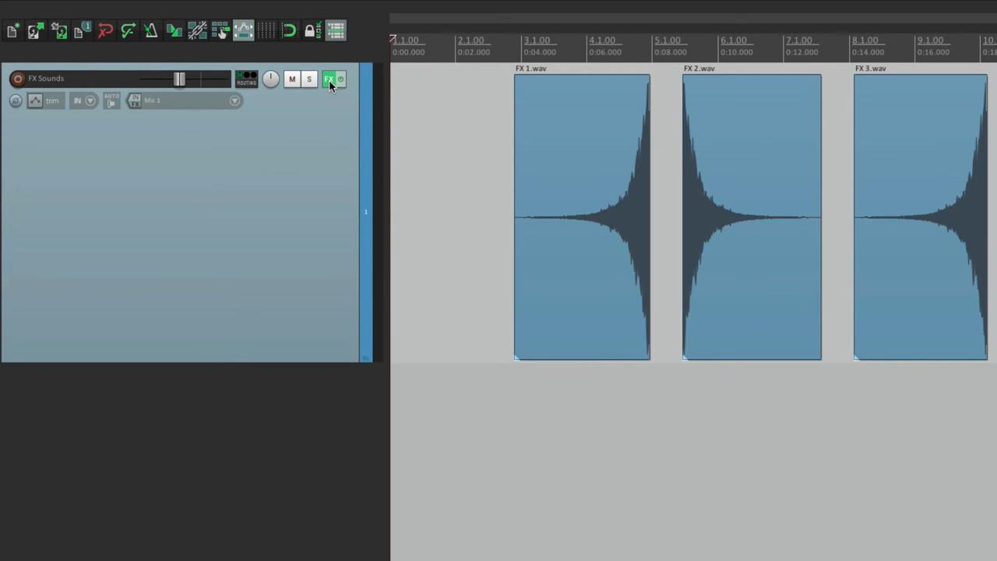
# Open the FX Sounds track's effect chain.
pyautogui.click(329, 79)
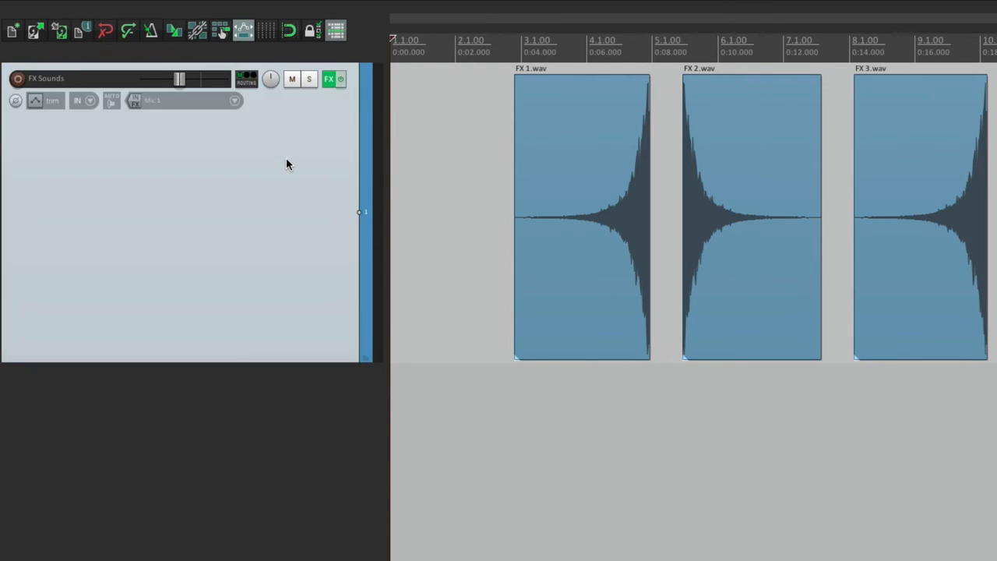
# Save the track as template 'FX Sounds' with both items and envelopes included.
pyautogui.rightClick(288, 164)
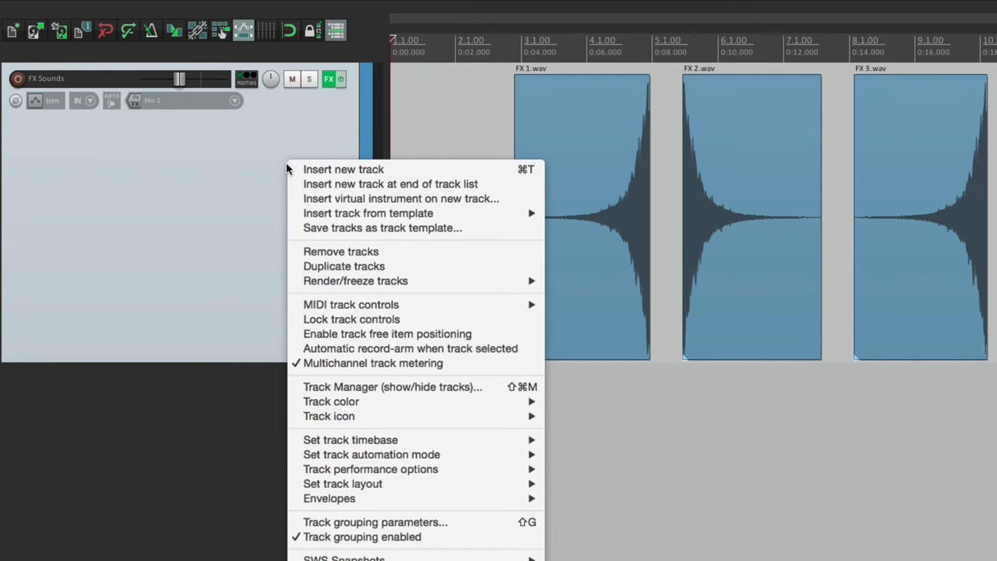
pyautogui.moveTo(382, 227)
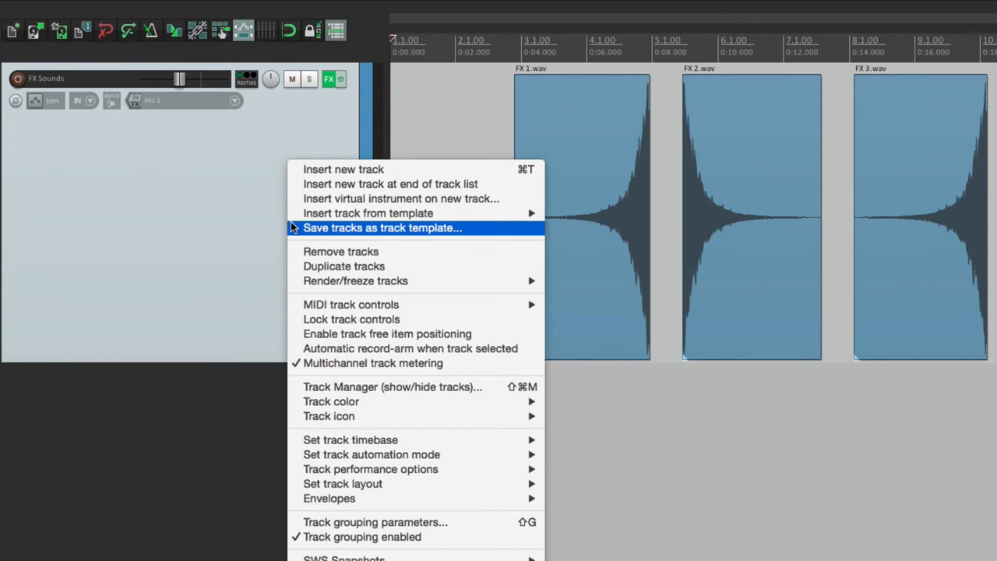
pyautogui.click(382, 227)
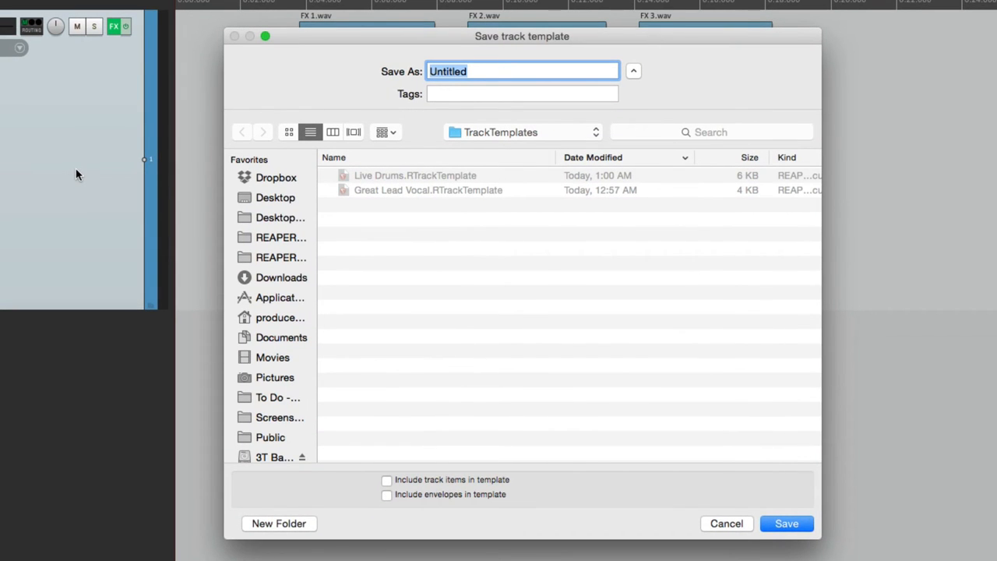
pyautogui.write('FX Sounds')
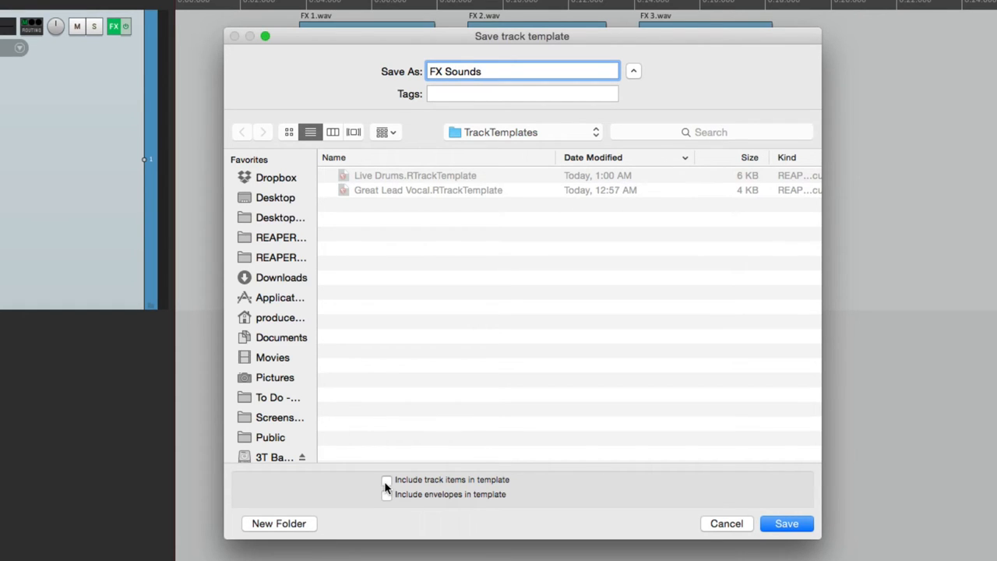
pyautogui.click(386, 480)
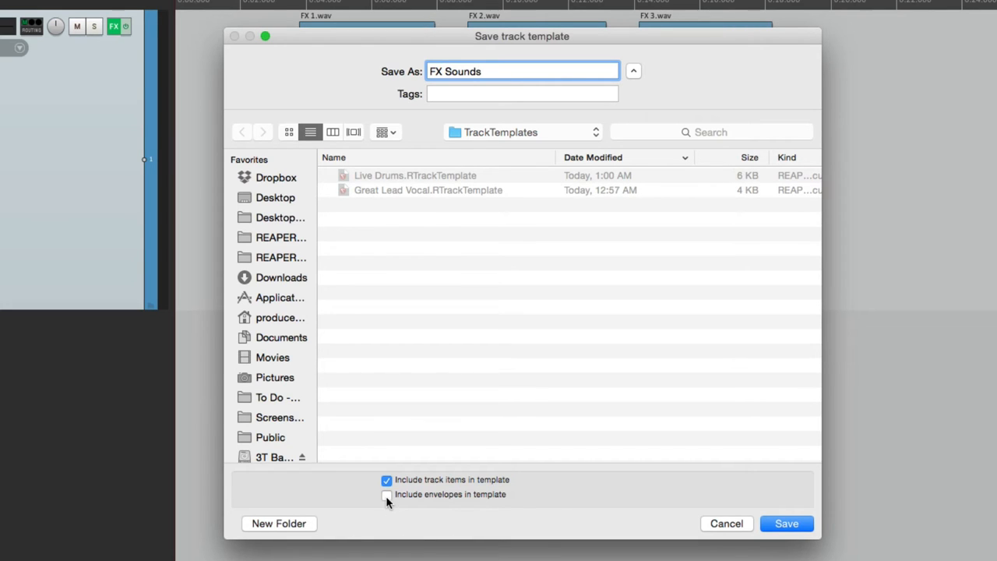
pyautogui.click(386, 494)
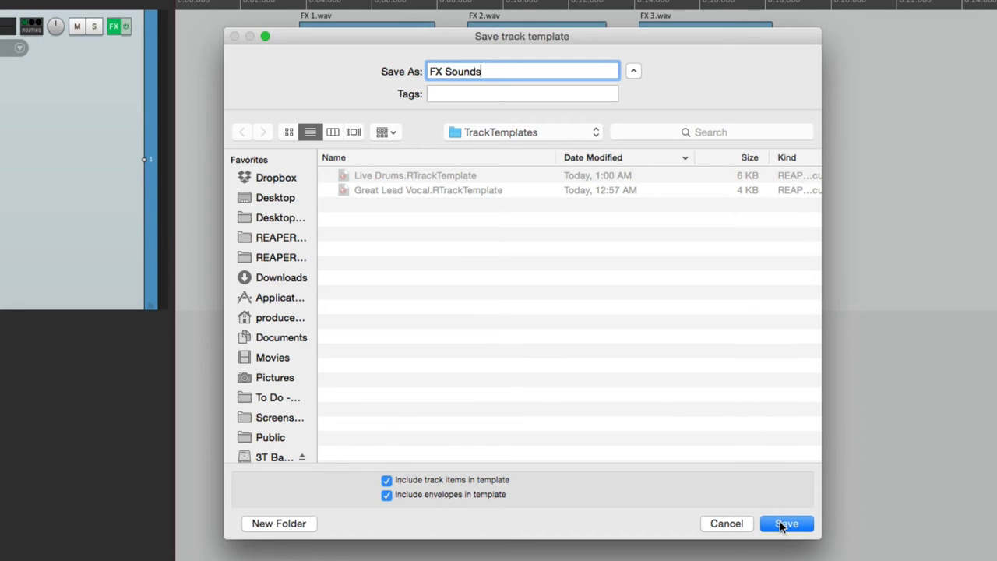
pyautogui.click(786, 522)
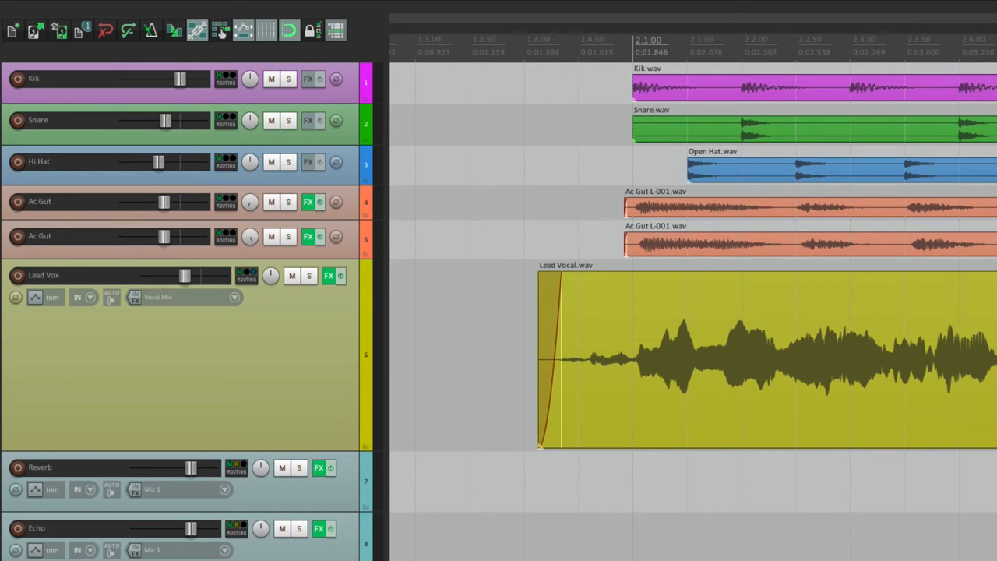
pyautogui.moveTo(327, 261)
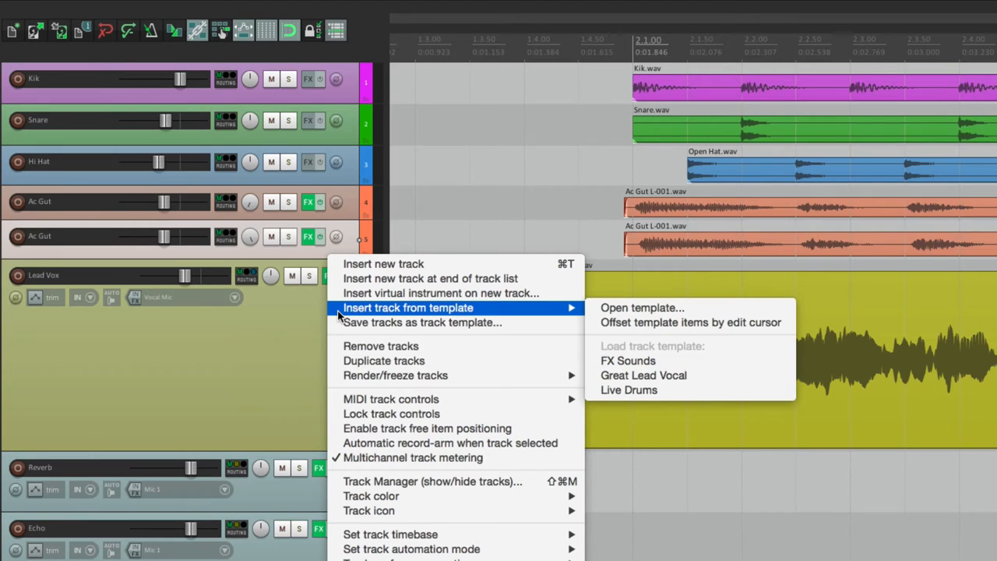
pyautogui.moveTo(627, 361)
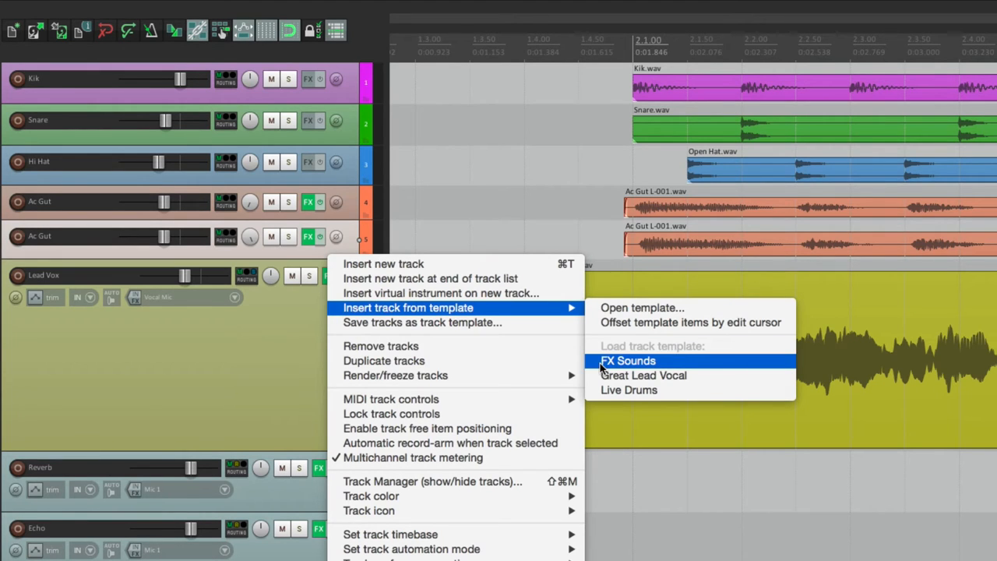
# Insert the FX Sounds template track, carrying its FX 1–3 clips, into the band project.
pyautogui.click(628, 360)
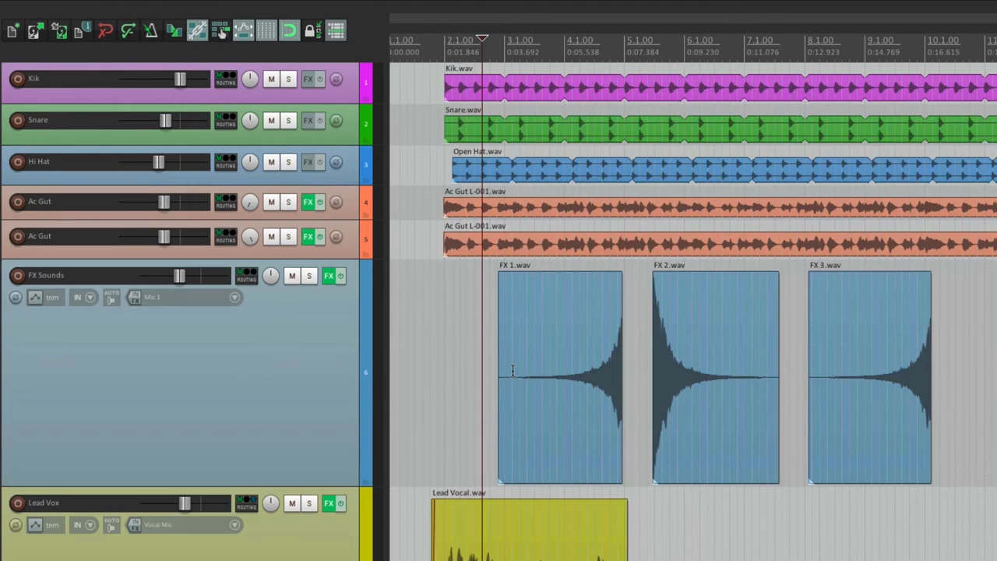
pyautogui.moveTo(925, 352)
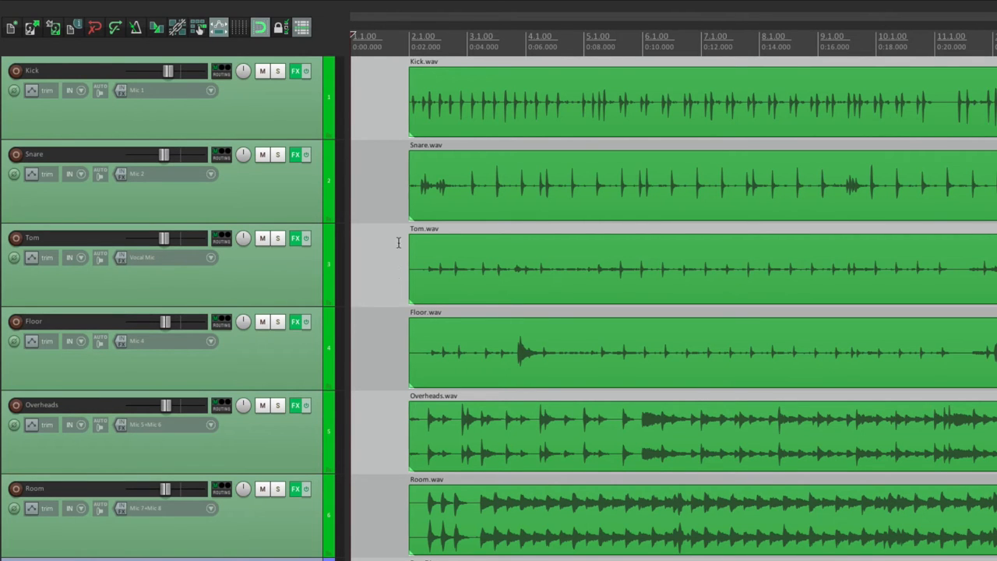
# Select every audio item in the band project and delete them all.
pyautogui.scroll(-3)
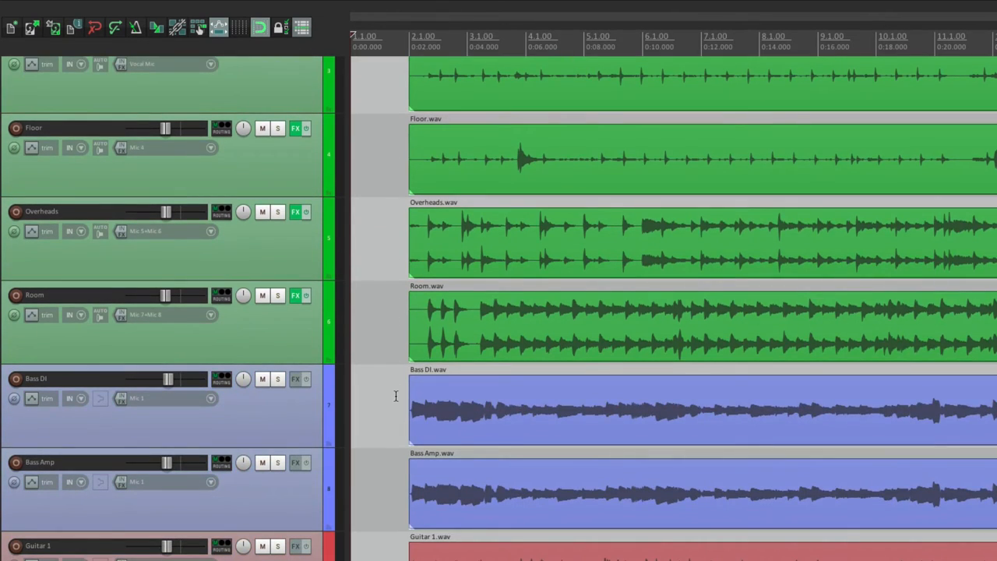
pyautogui.scroll(-3)
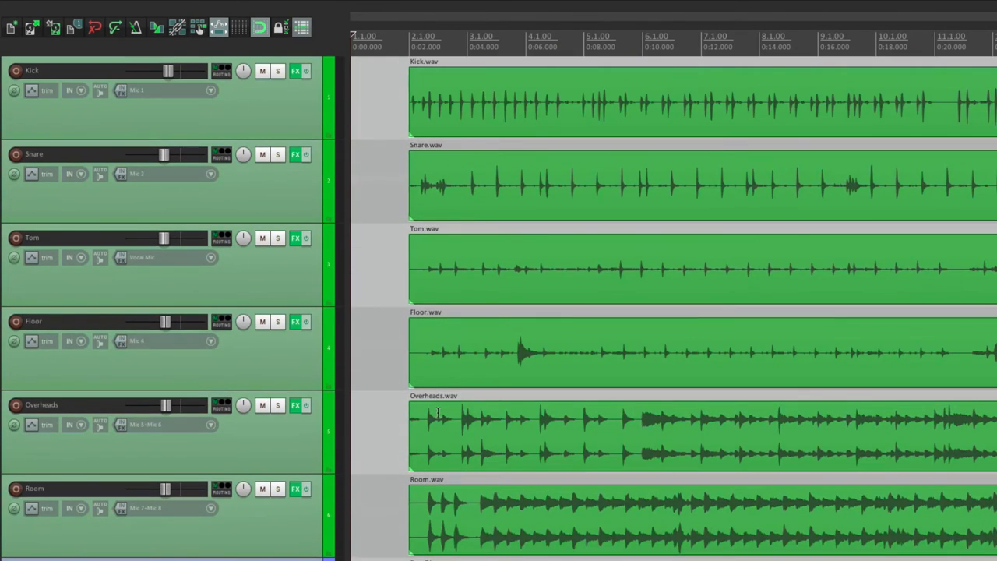
pyautogui.moveTo(390, 273)
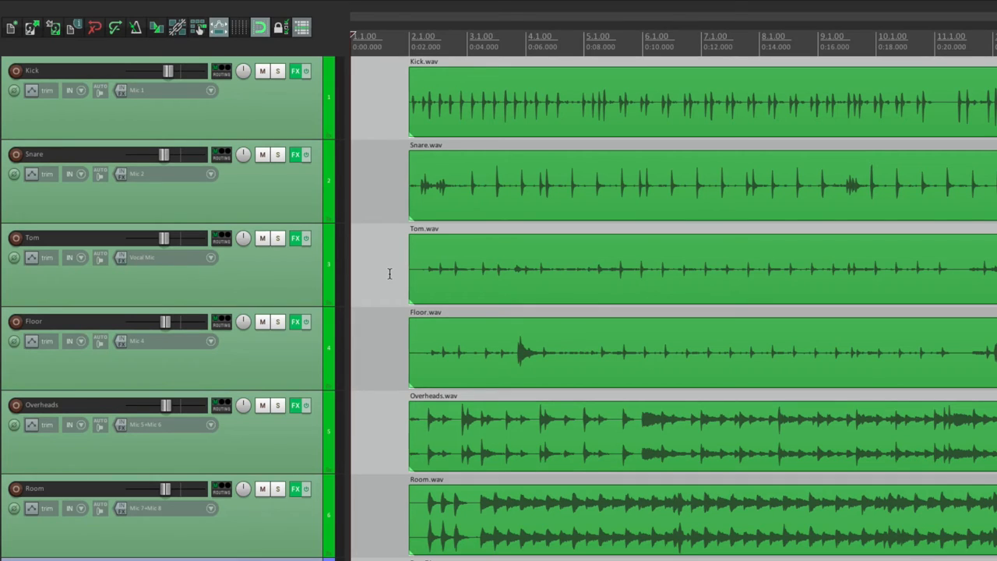
pyautogui.moveTo(205, 218)
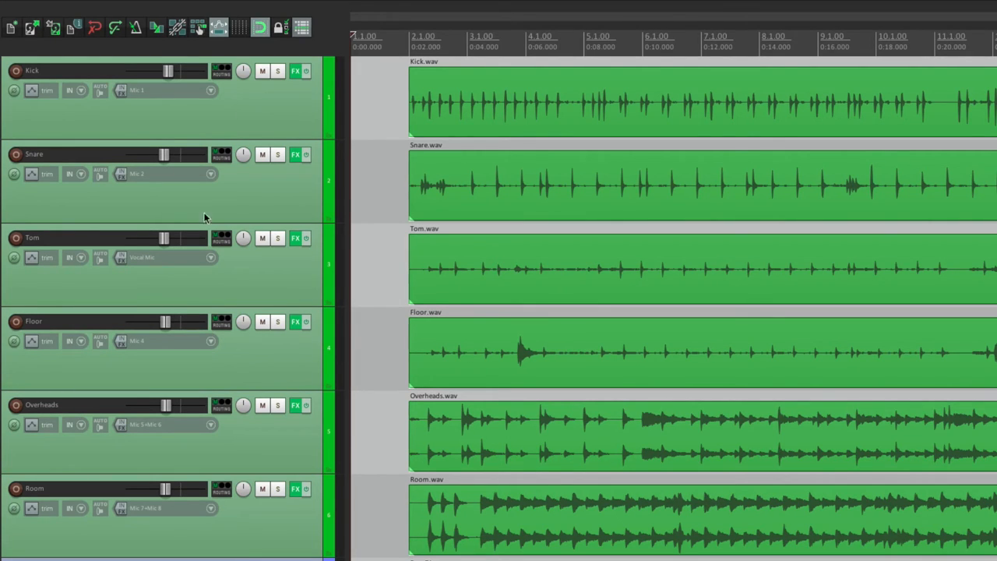
pyautogui.moveTo(282, 118)
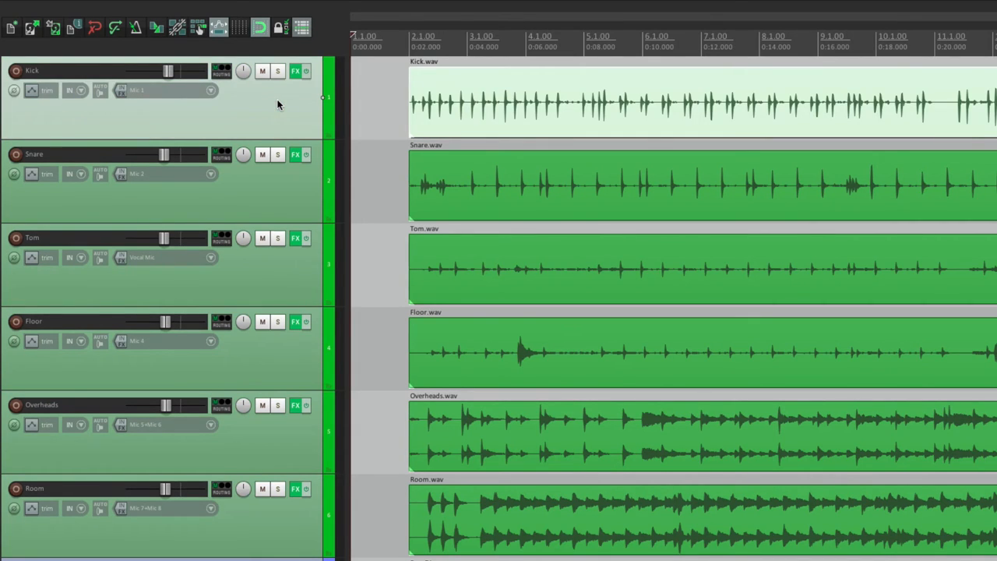
pyautogui.press('ctrl+a')
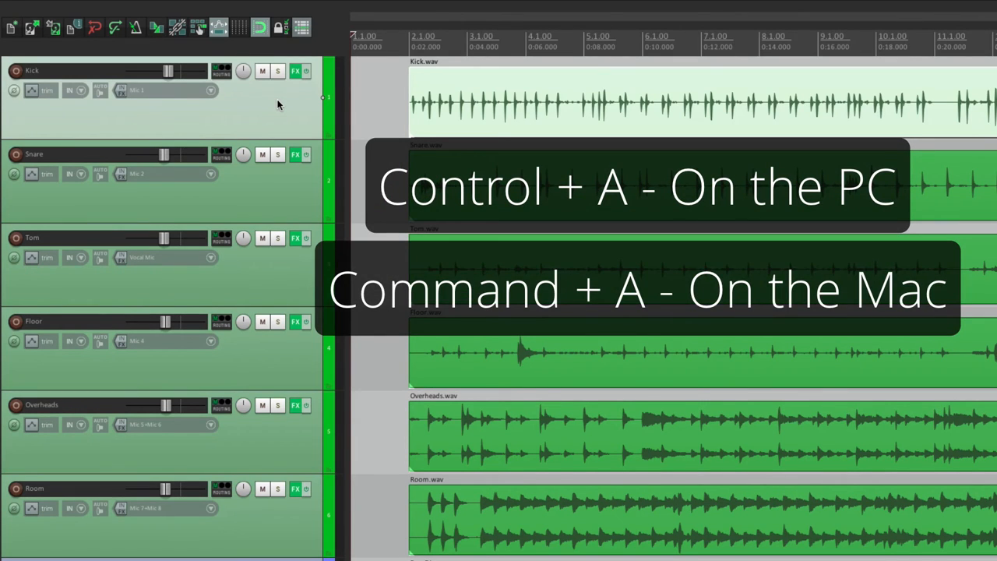
pyautogui.press('ctrl+a')
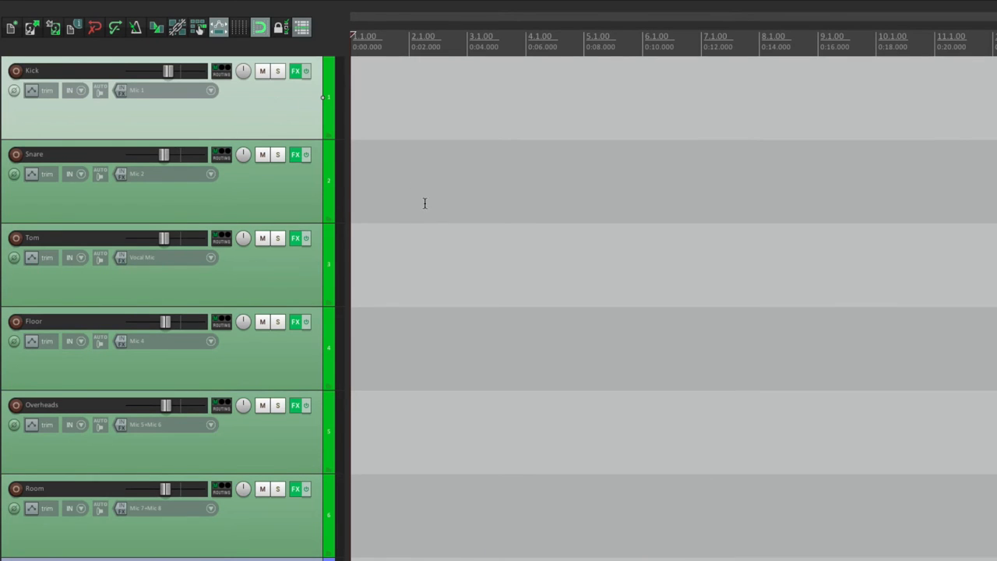
pyautogui.scroll(-3)
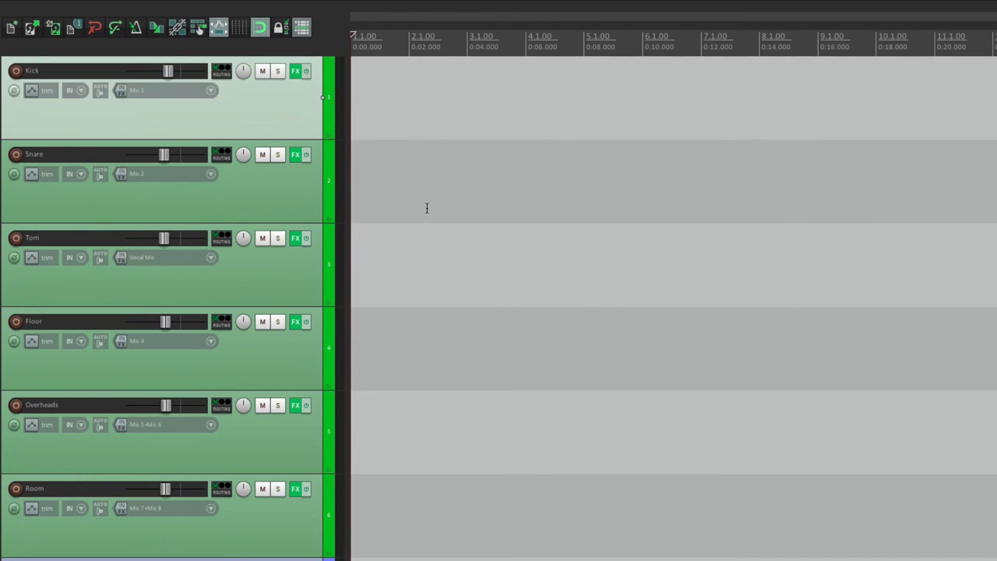
# Save the current project as a template named 'Live Band Setup'.
pyautogui.click(113, 9)
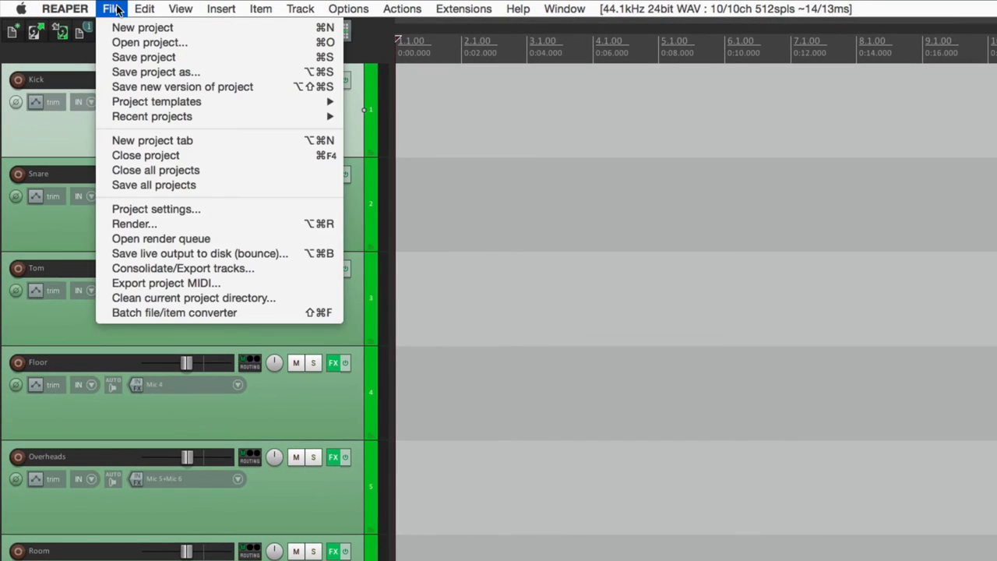
pyautogui.moveTo(156, 101)
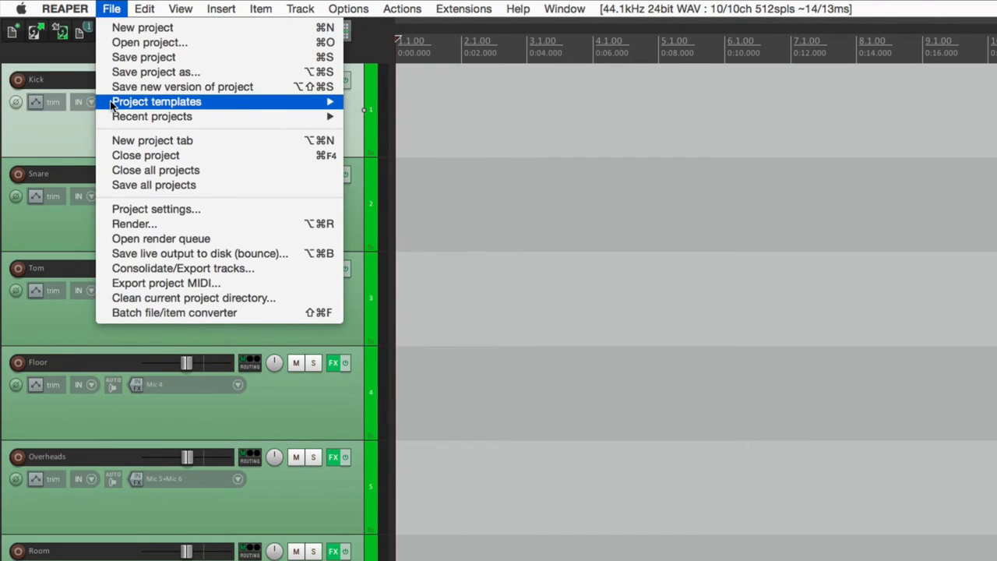
pyautogui.moveTo(156, 101)
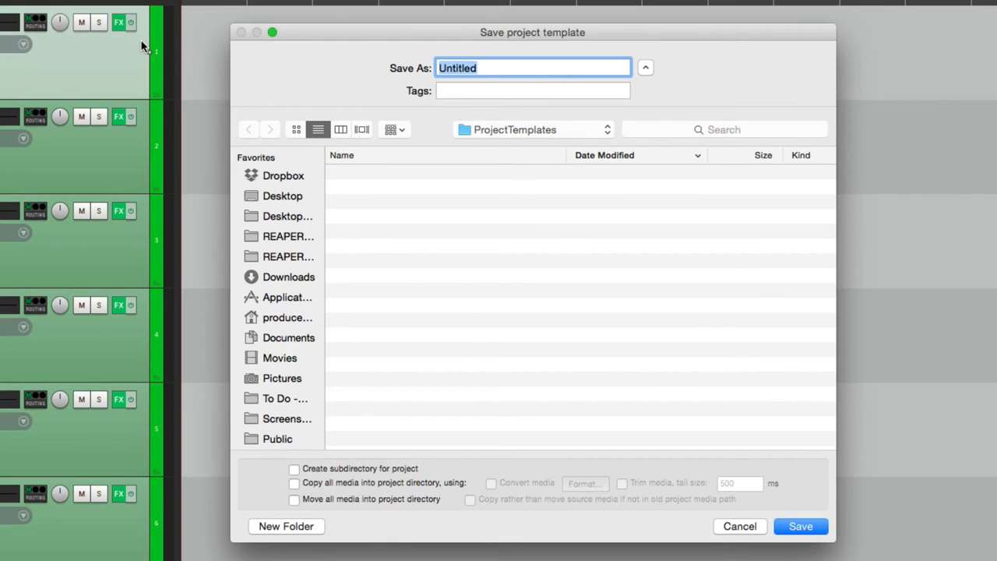
pyautogui.moveTo(389, 24)
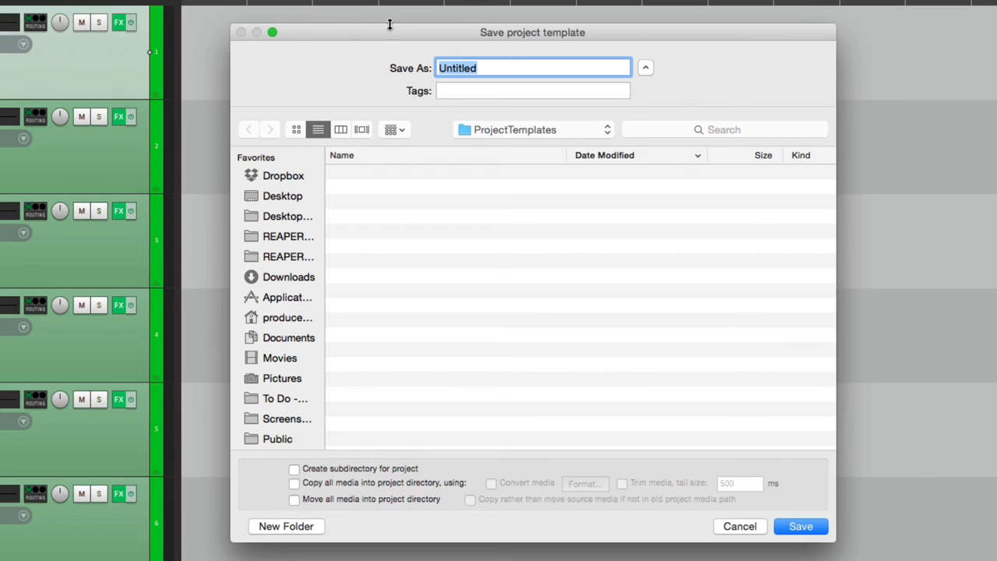
pyautogui.write('Live Ba')
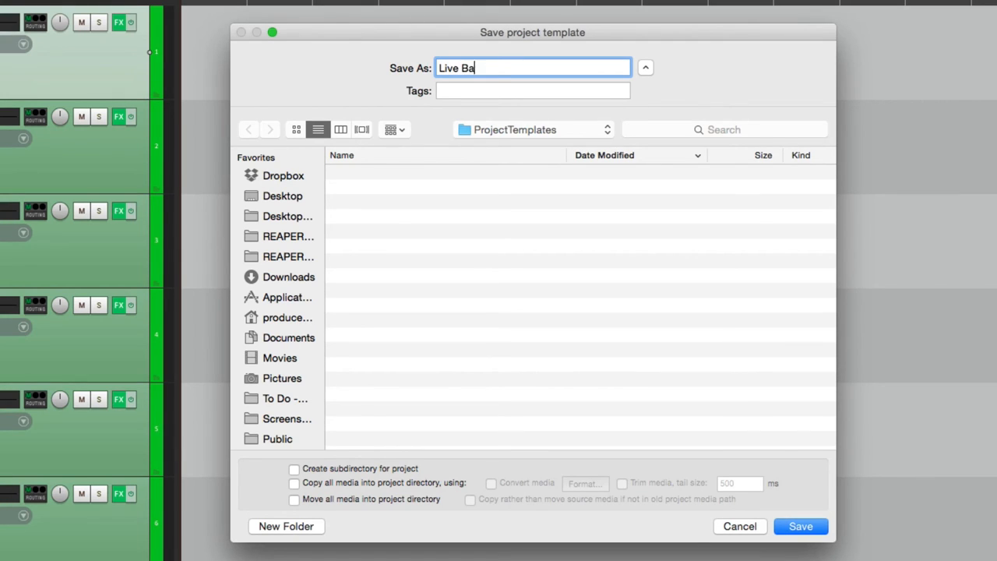
pyautogui.write('nd Setup')
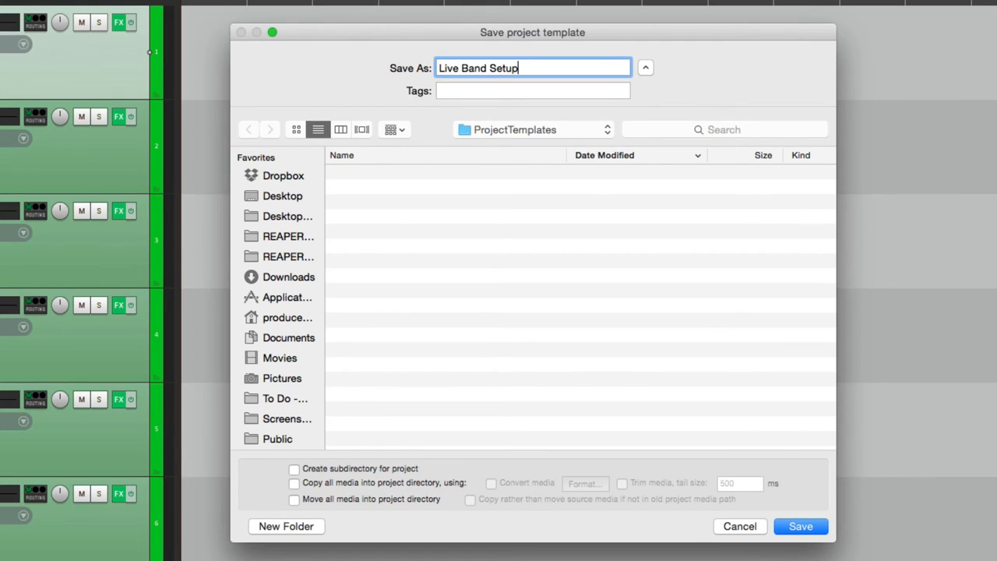
pyautogui.moveTo(470, 458)
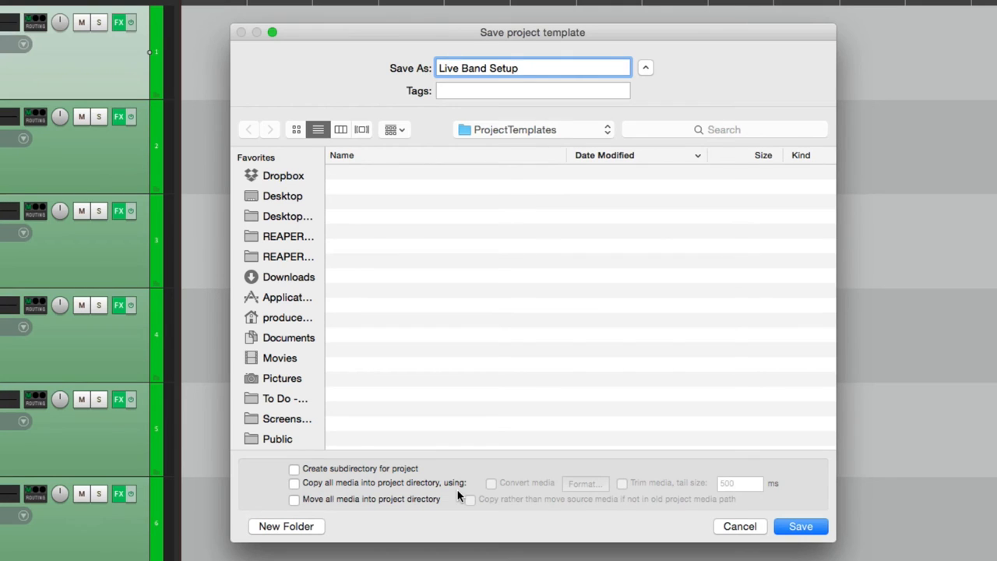
pyautogui.moveTo(594, 470)
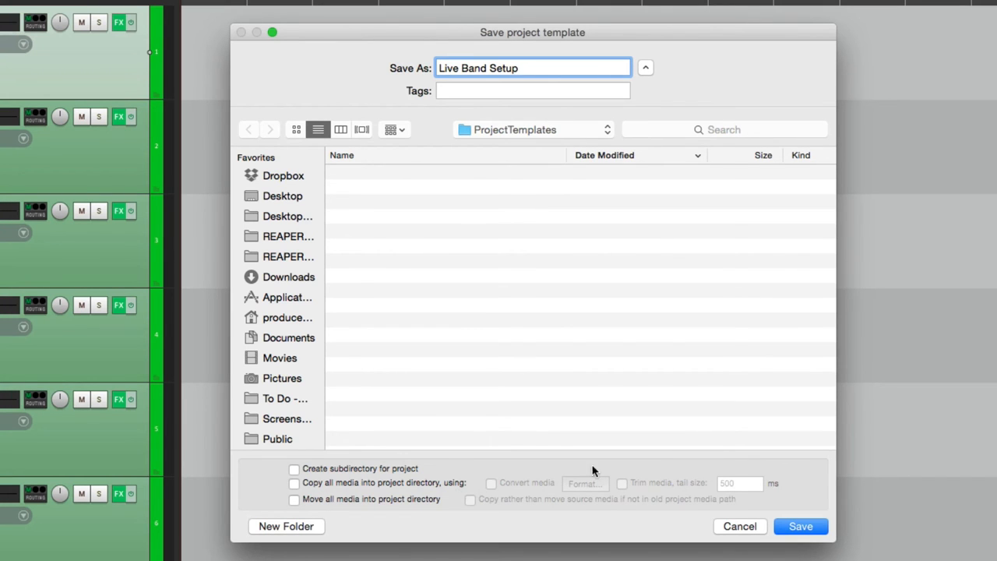
pyautogui.click(800, 526)
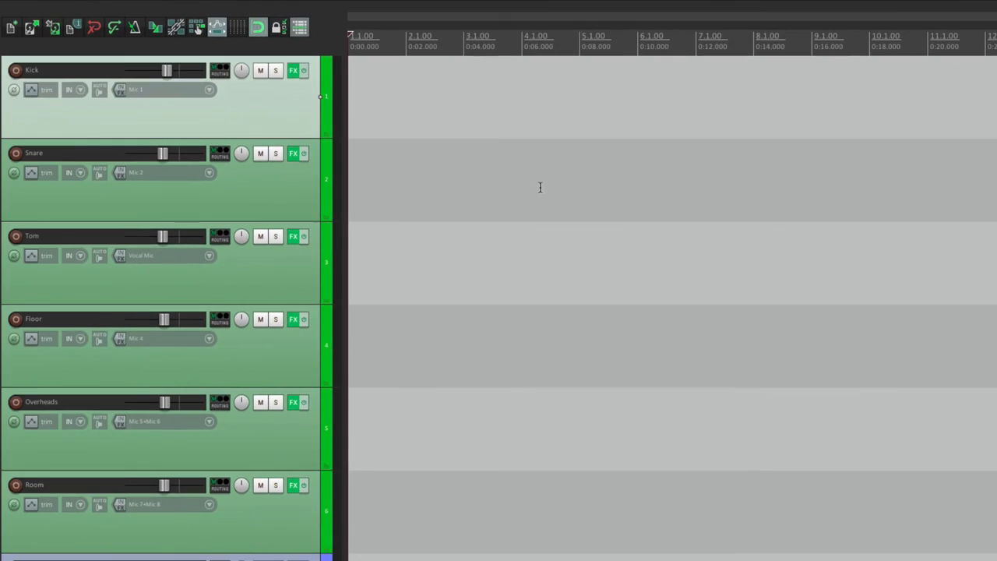
# Close Track Templates B.RPP without saving its changes.
pyautogui.click(98, 8)
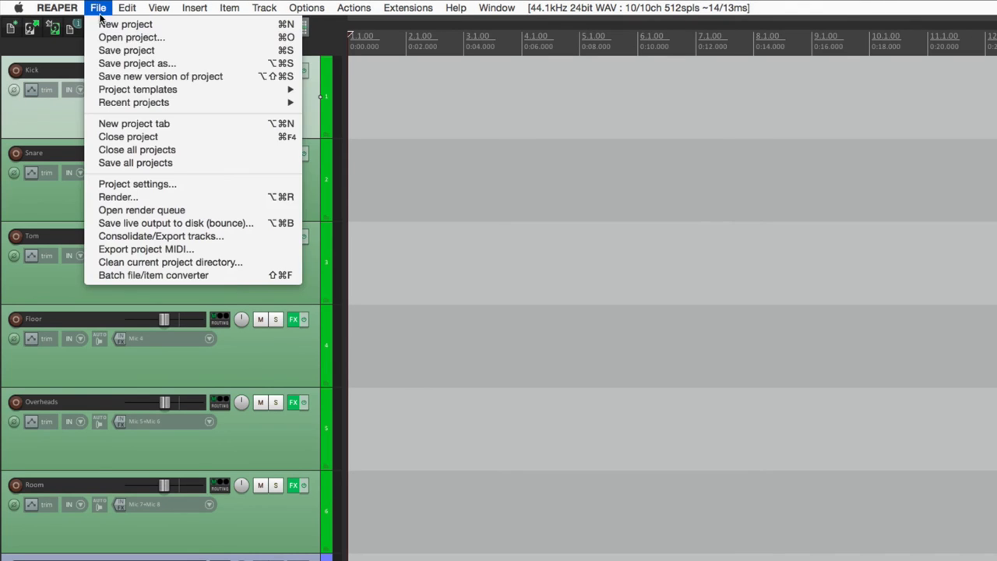
pyautogui.click(128, 137)
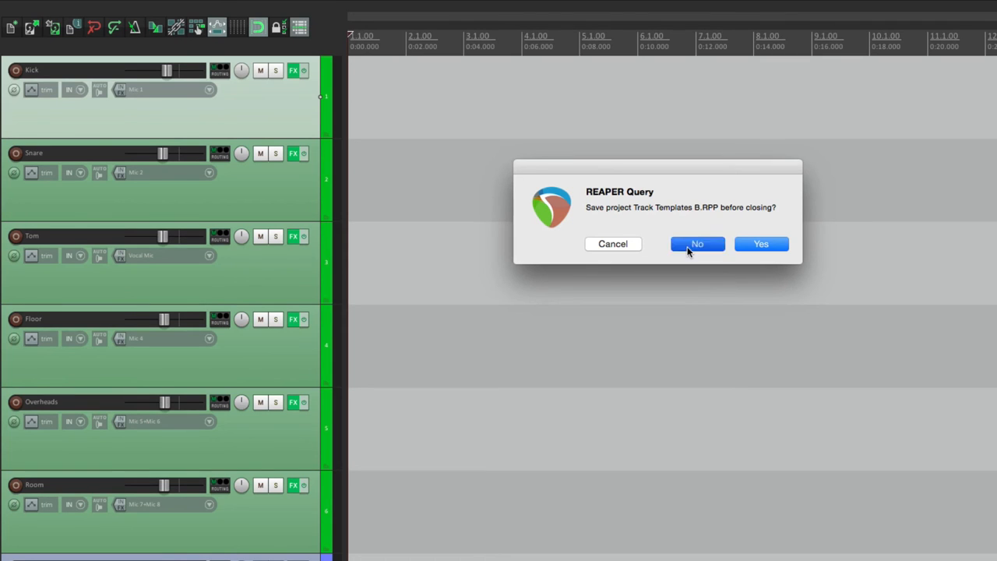
pyautogui.click(697, 244)
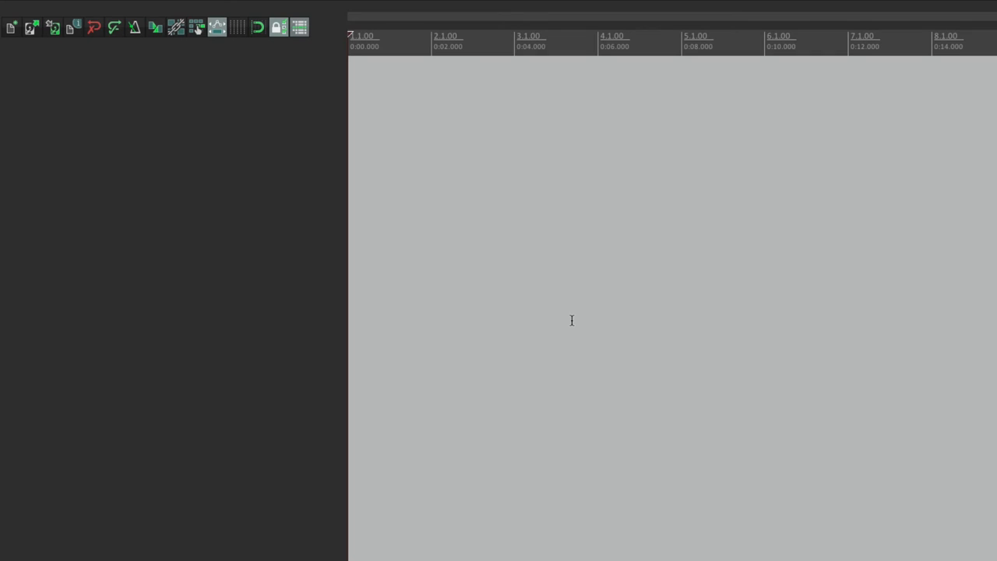
# Start a new project from the Live Band Setup template.
pyautogui.click(96, 7)
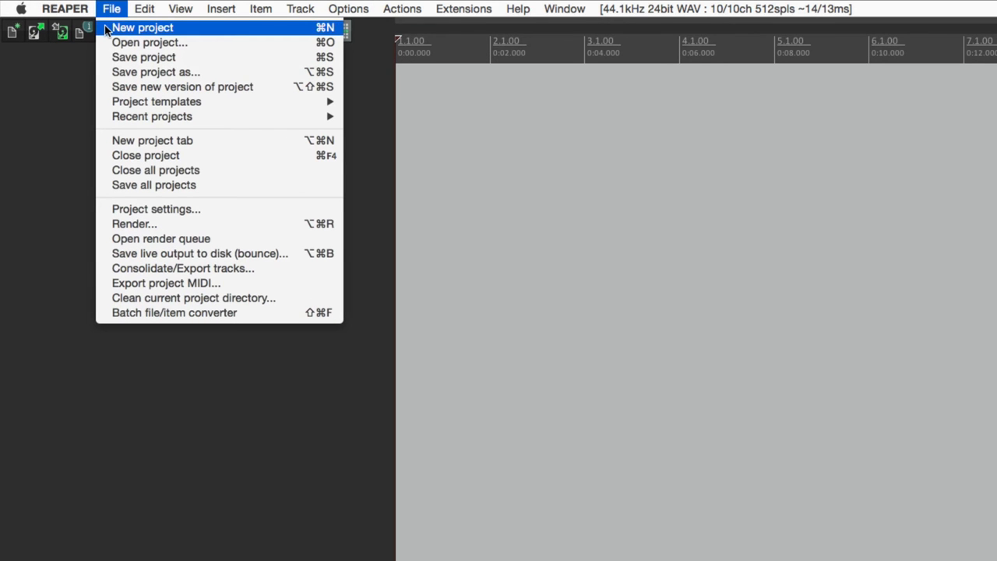
pyautogui.moveTo(156, 101)
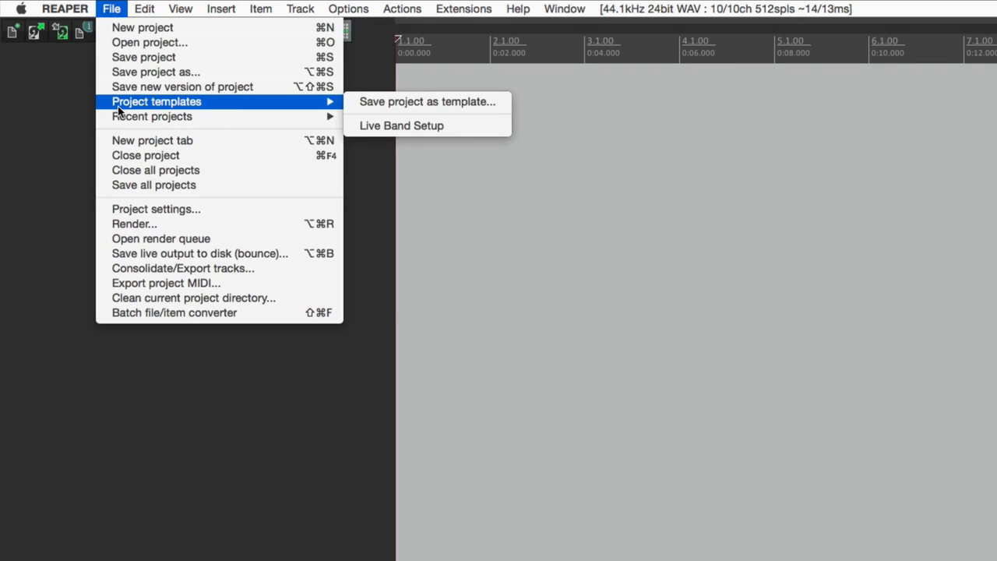
pyautogui.moveTo(401, 125)
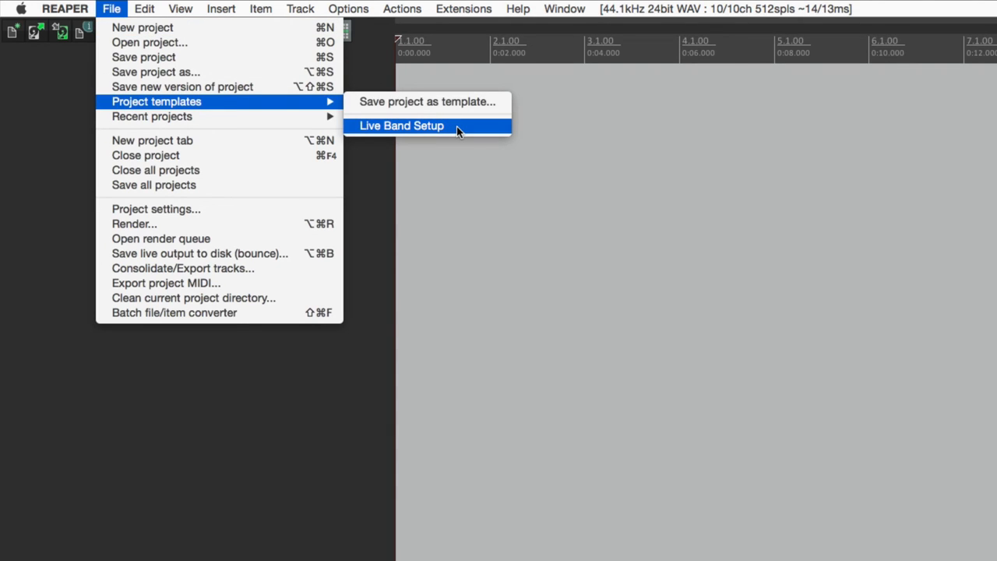
pyautogui.click(401, 126)
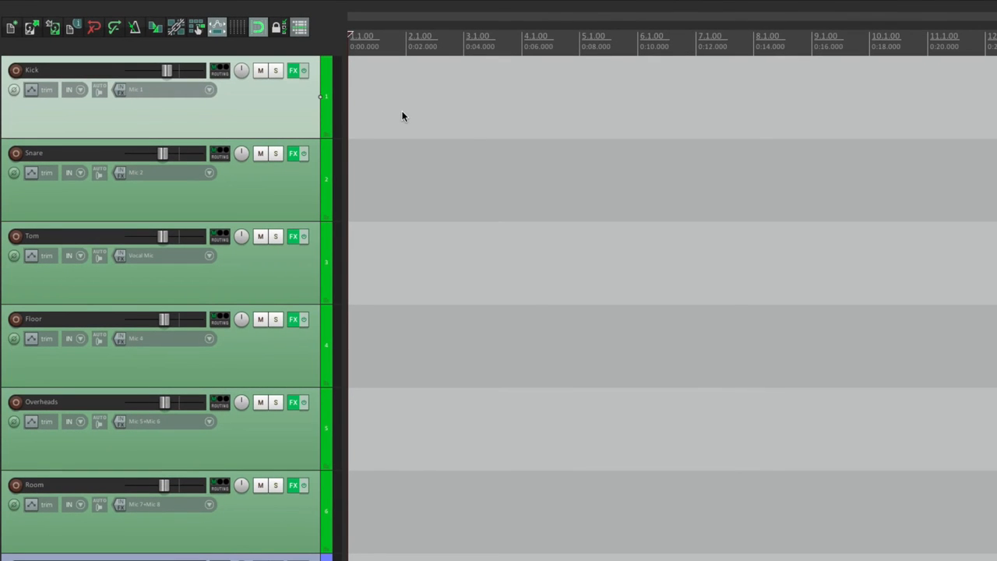
pyautogui.moveTo(240, 111)
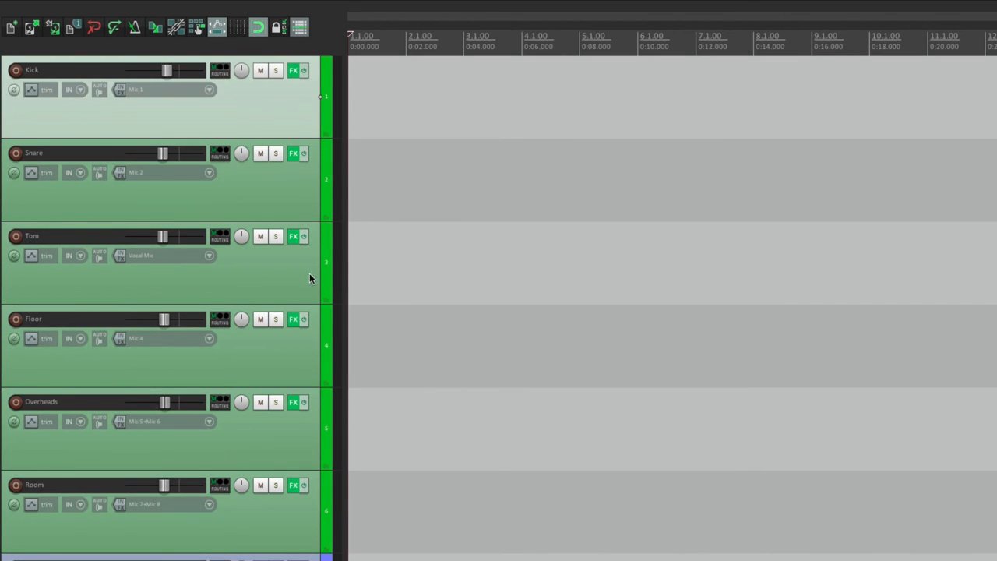
pyautogui.moveTo(311, 296)
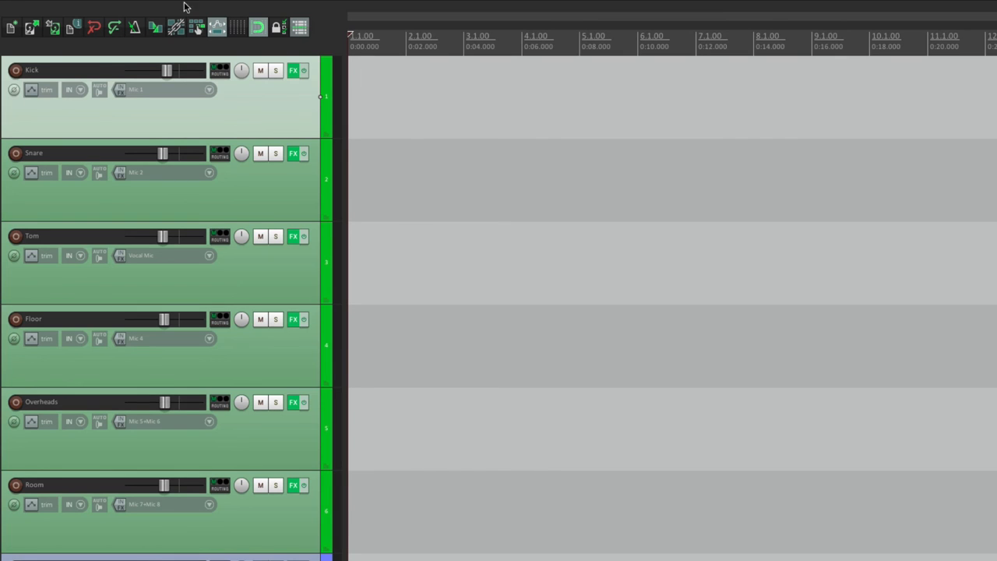
# Close the project and set Live Band Setup.RPP as the new-project template in Preferences.
pyautogui.click(98, 8)
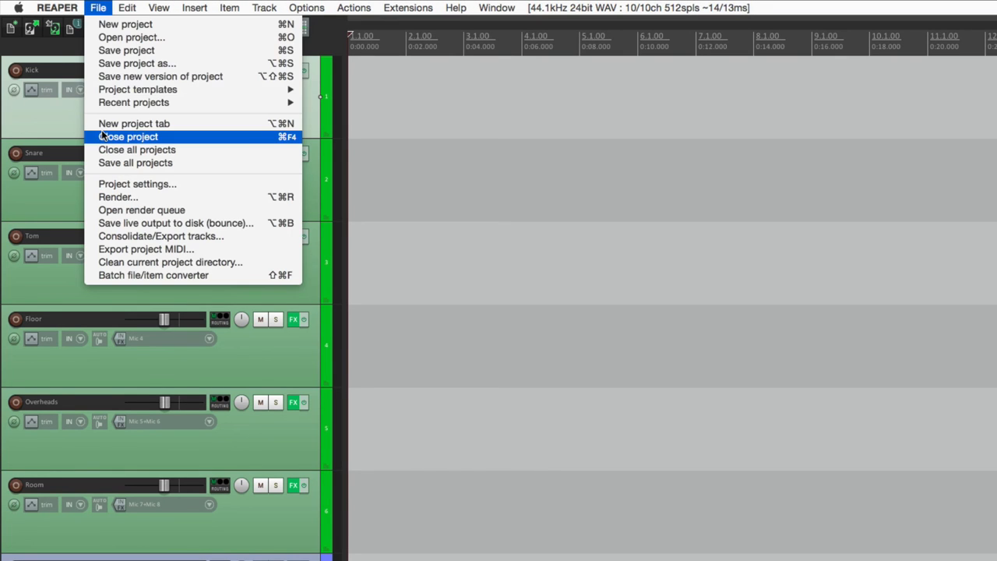
pyautogui.click(130, 137)
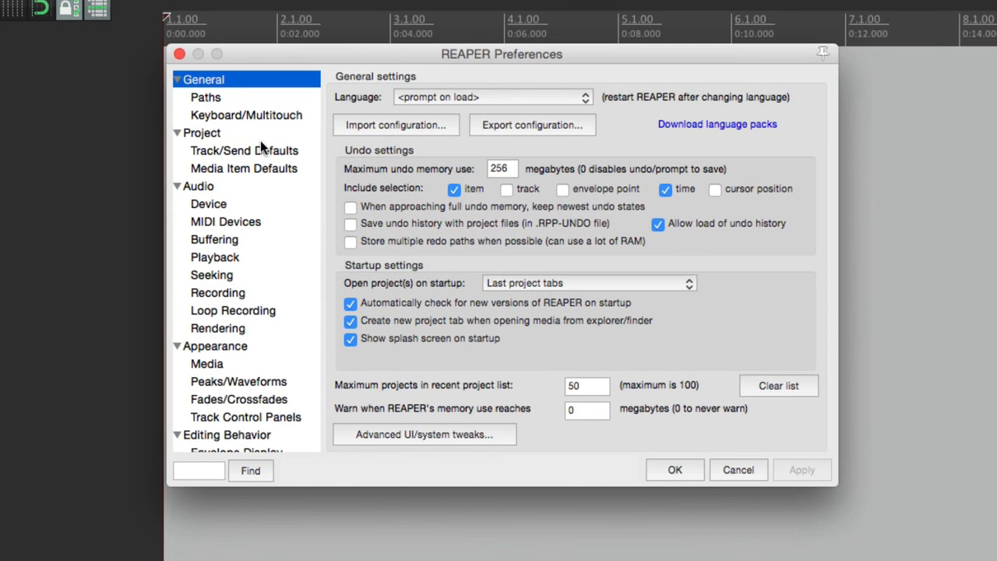
pyautogui.click(201, 132)
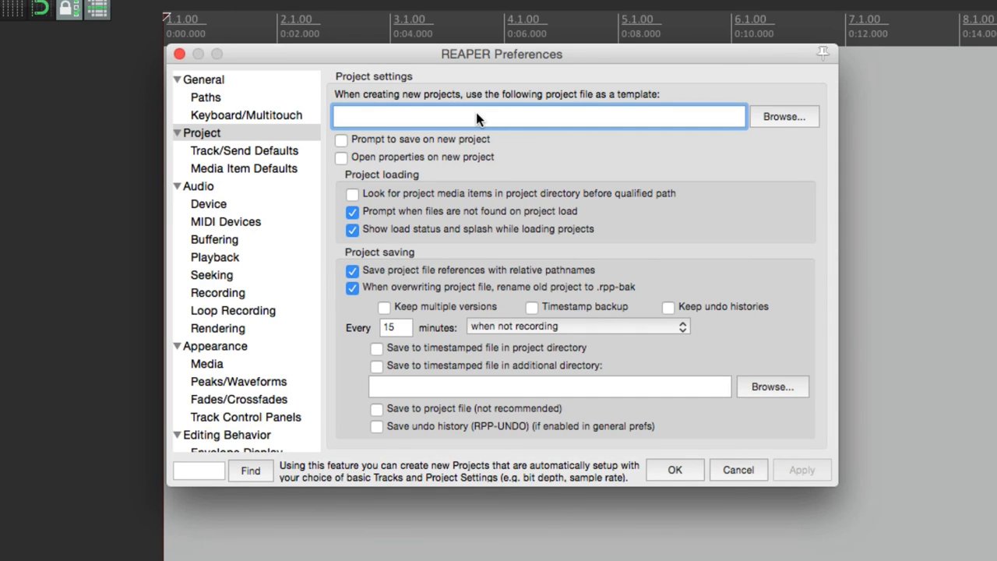
pyautogui.click(783, 116)
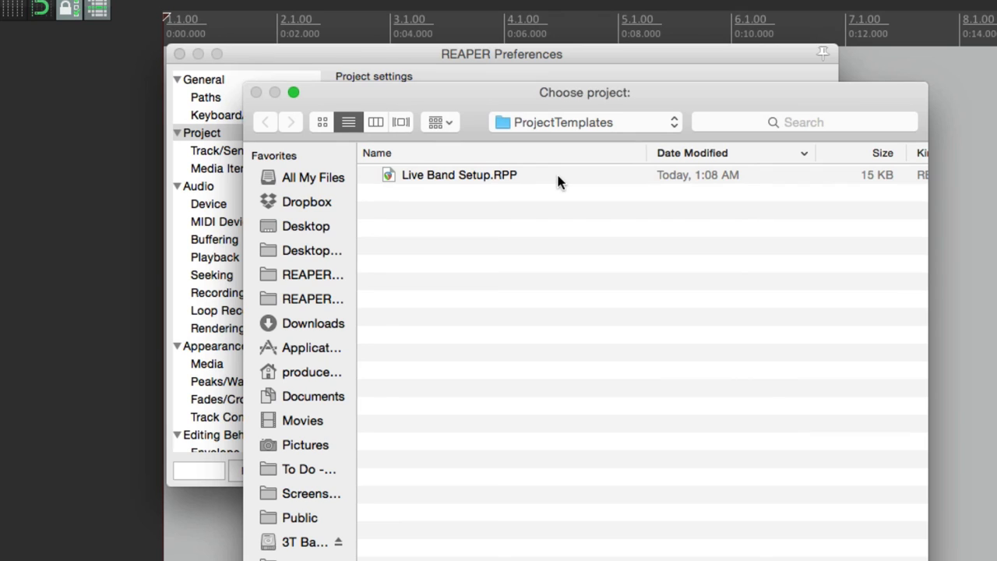
pyautogui.moveTo(551, 183)
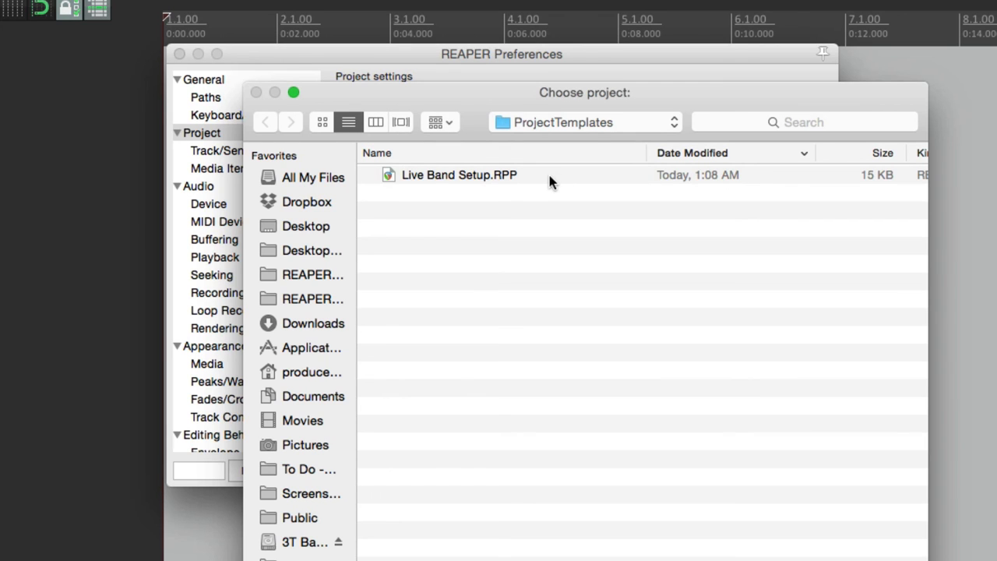
pyautogui.doubleClick(459, 175)
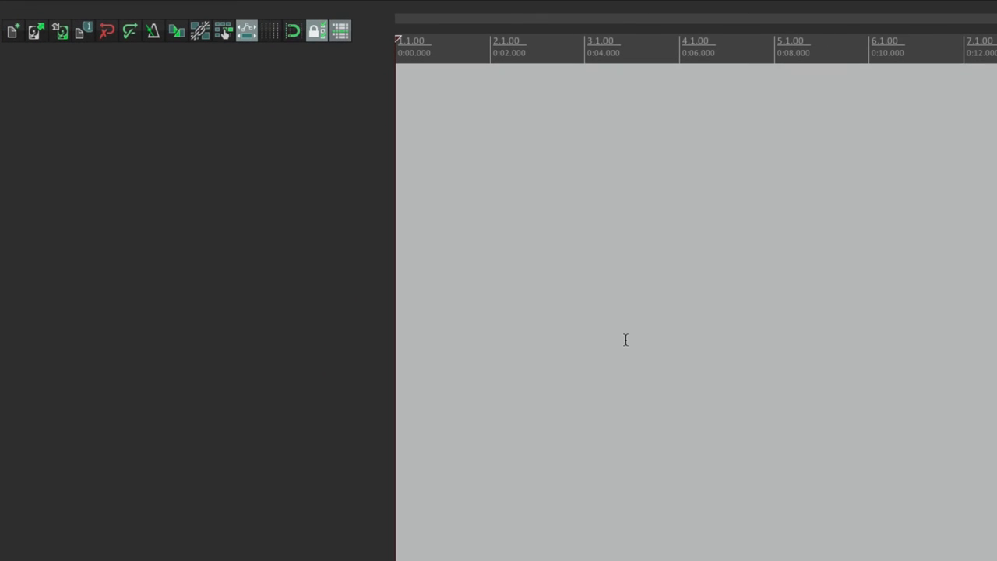
pyautogui.moveTo(87, 95)
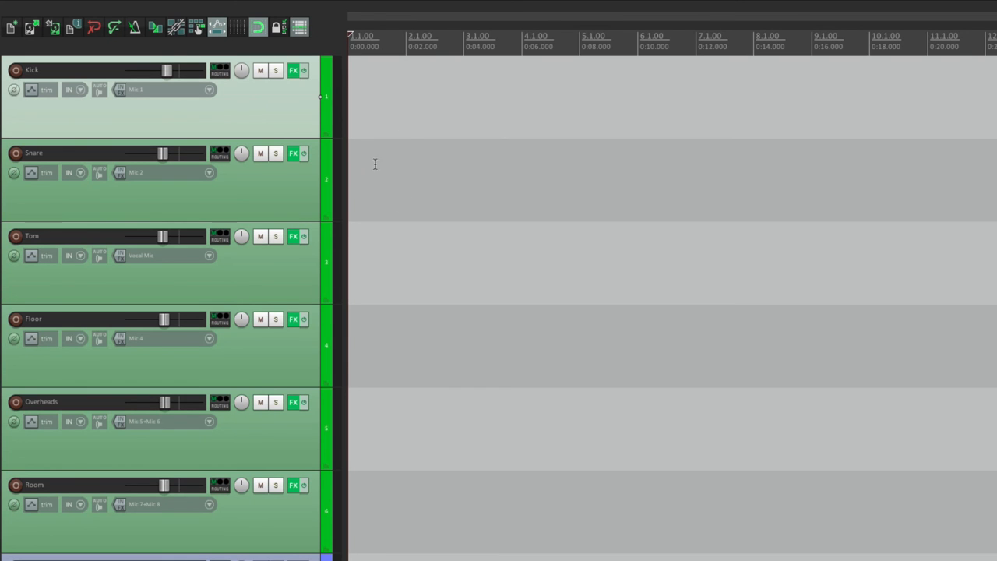
# Review the Kick through Guitar 2 tracks and confirm the template preference with OK.
pyautogui.scroll(-3)
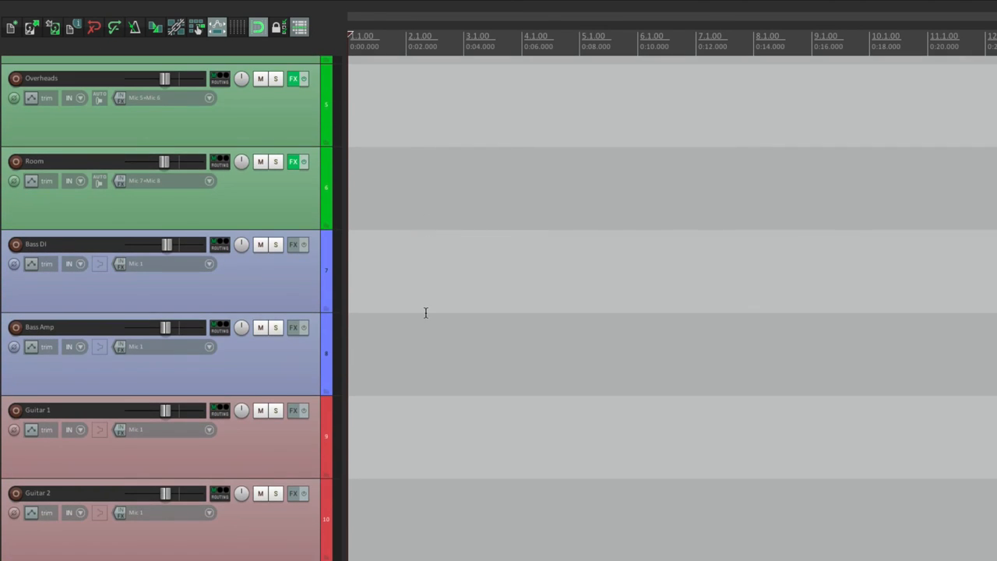
pyautogui.scroll(-3)
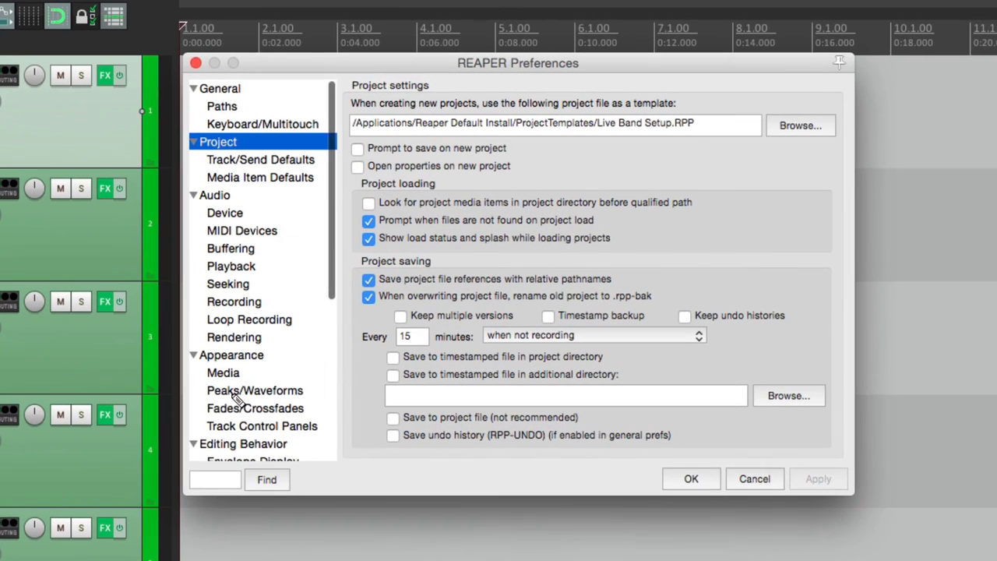
pyautogui.moveTo(498, 129)
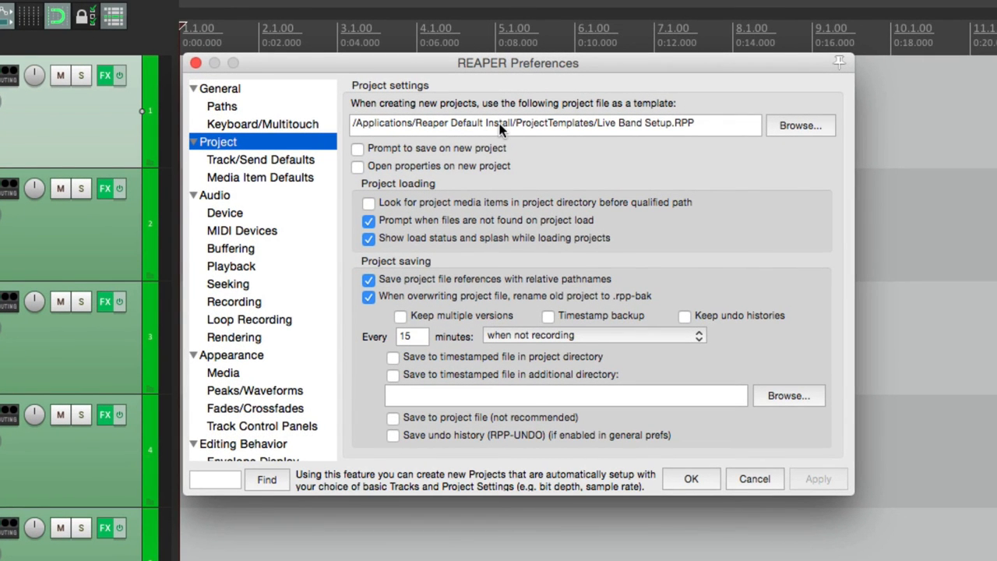
pyautogui.click(554, 124)
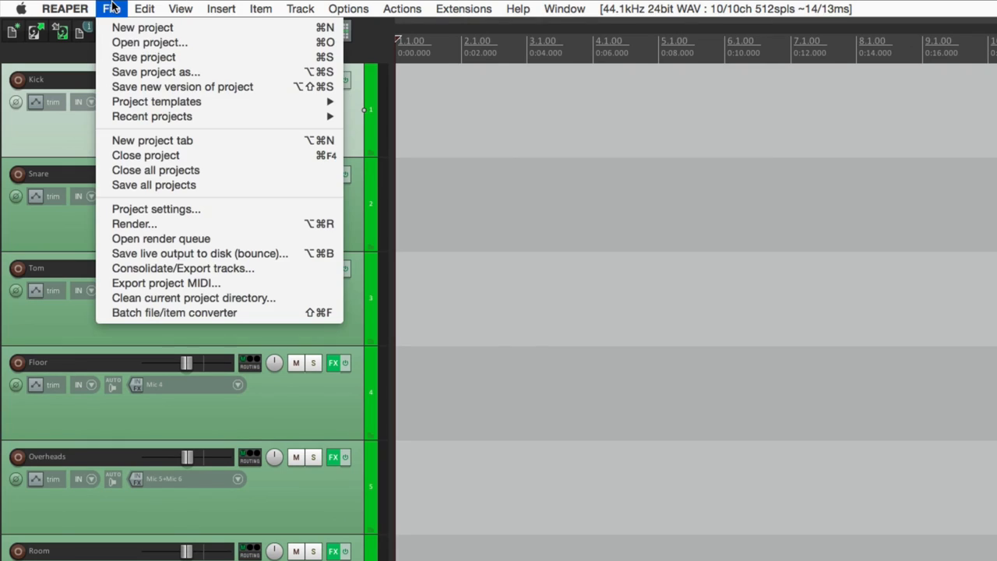
pyautogui.moveTo(156, 101)
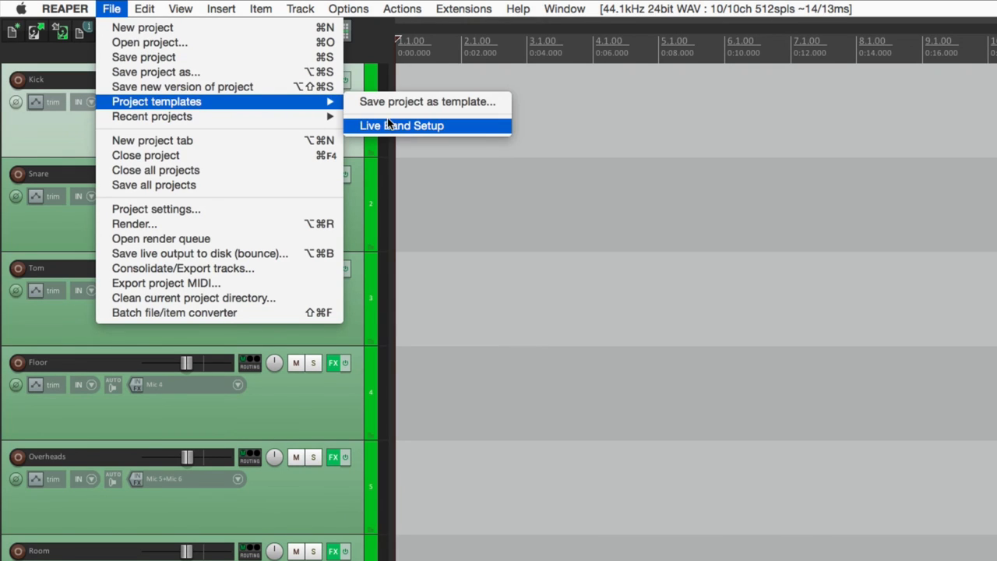
pyautogui.moveTo(466, 126)
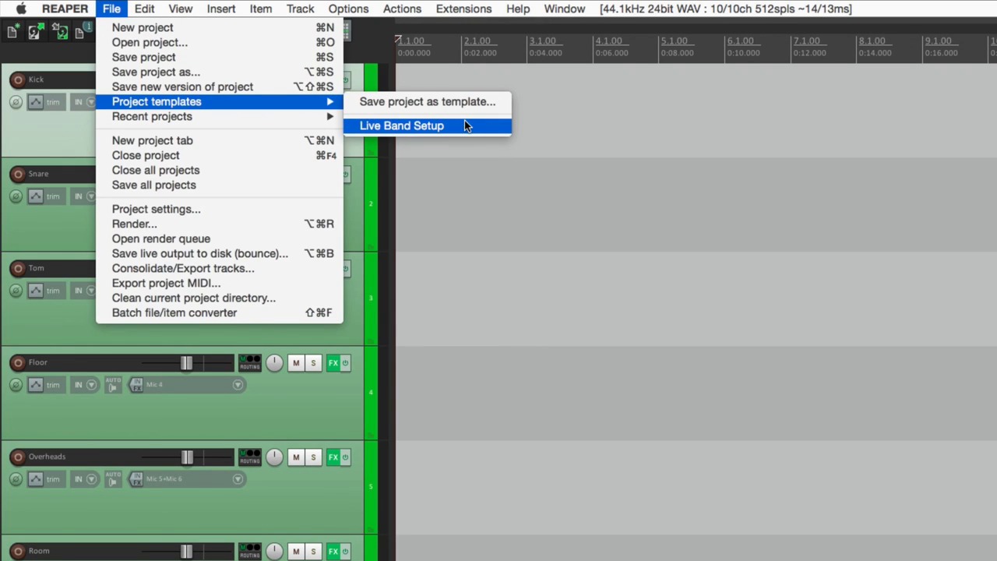
# Load the Live Band Setup template again from Project templates.
pyautogui.click(401, 125)
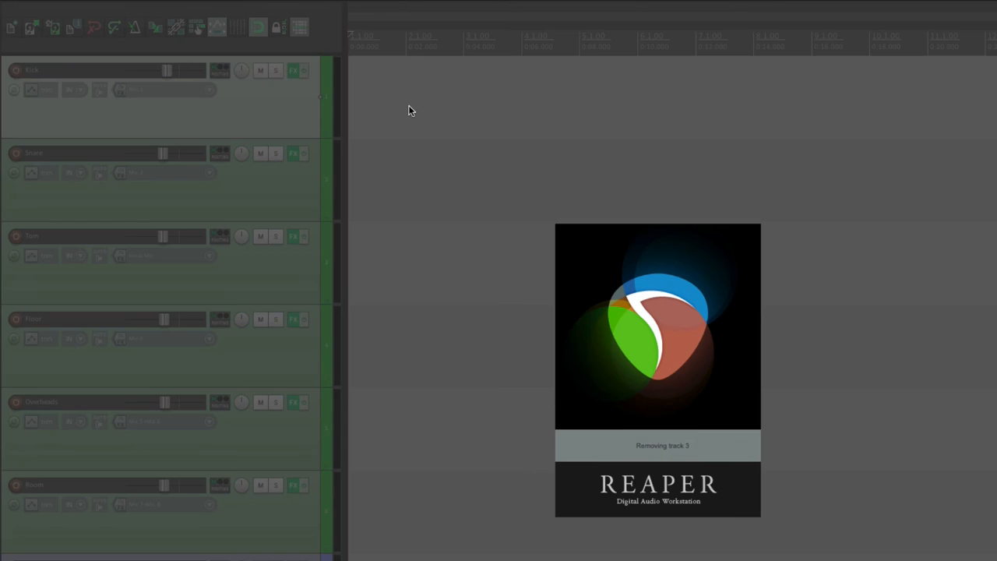